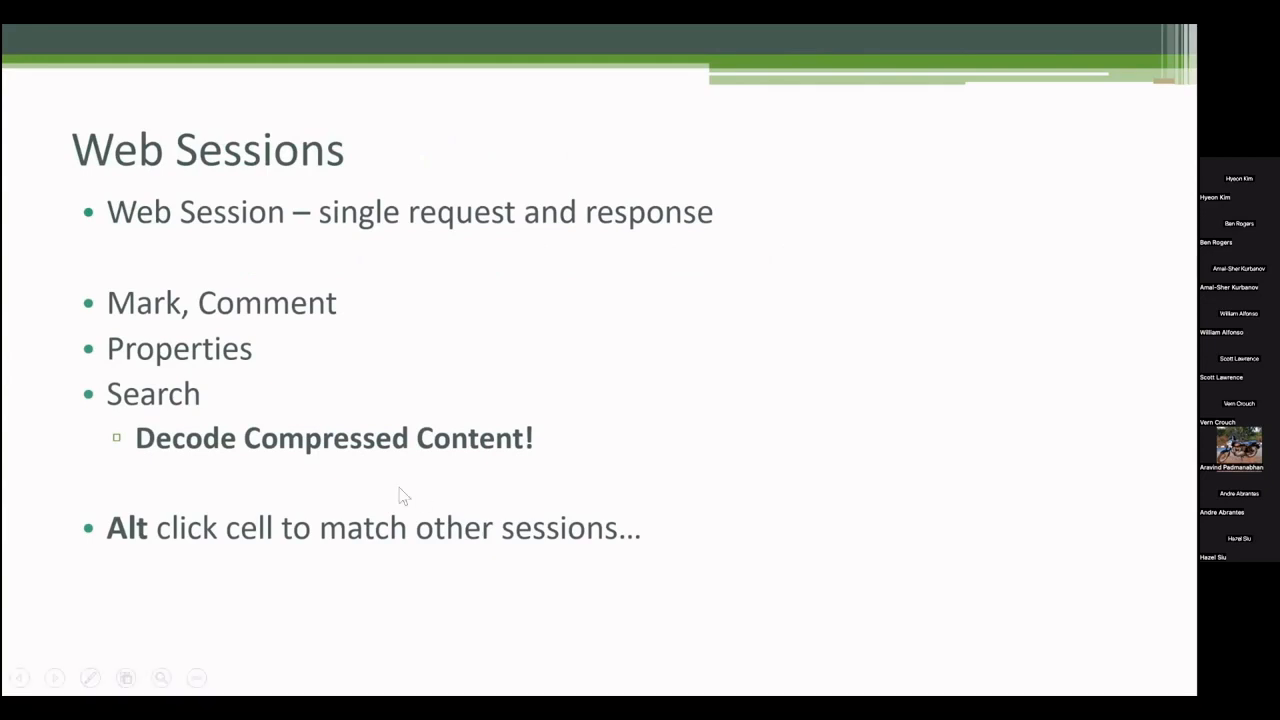
- Switch from the proxy settings to the travel site in Edge, then to Fiddler's captured session list
key(alt+tab)
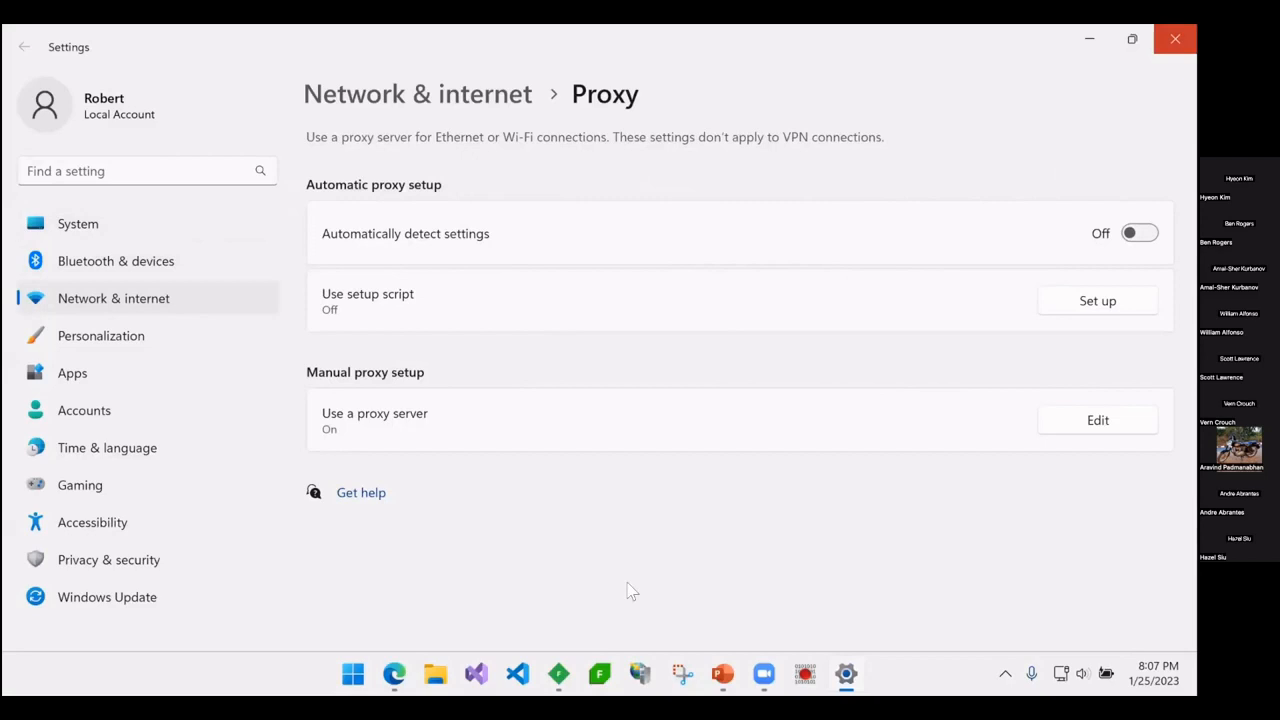
key(alt+tab)
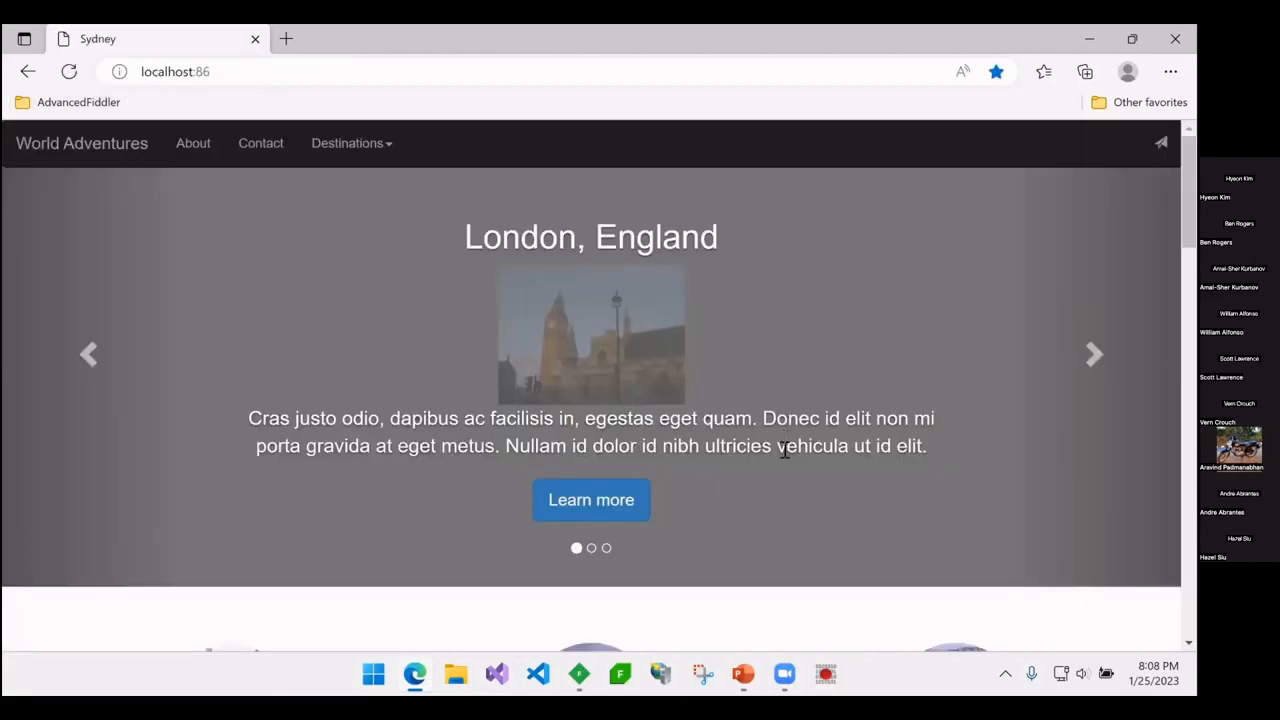
click(1094, 354)
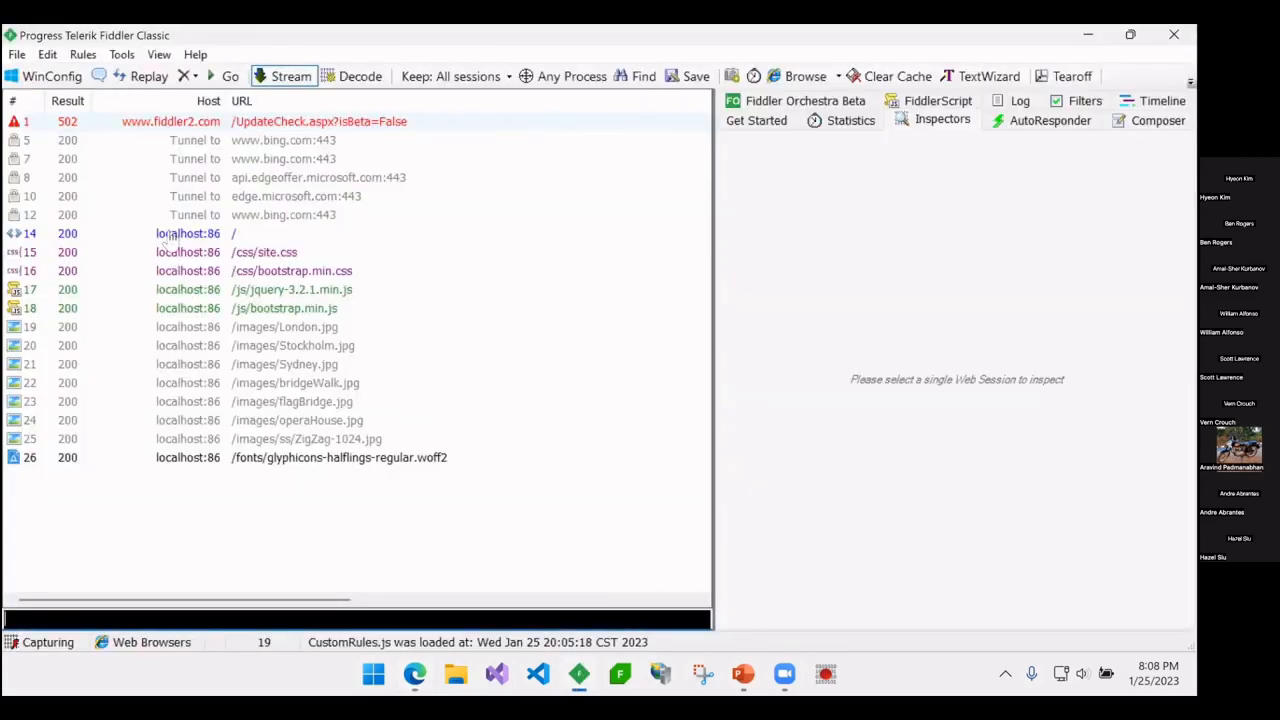
- View session 14's raw request headers, decode its compressed response and highlight the HTML head section
click(188, 232)
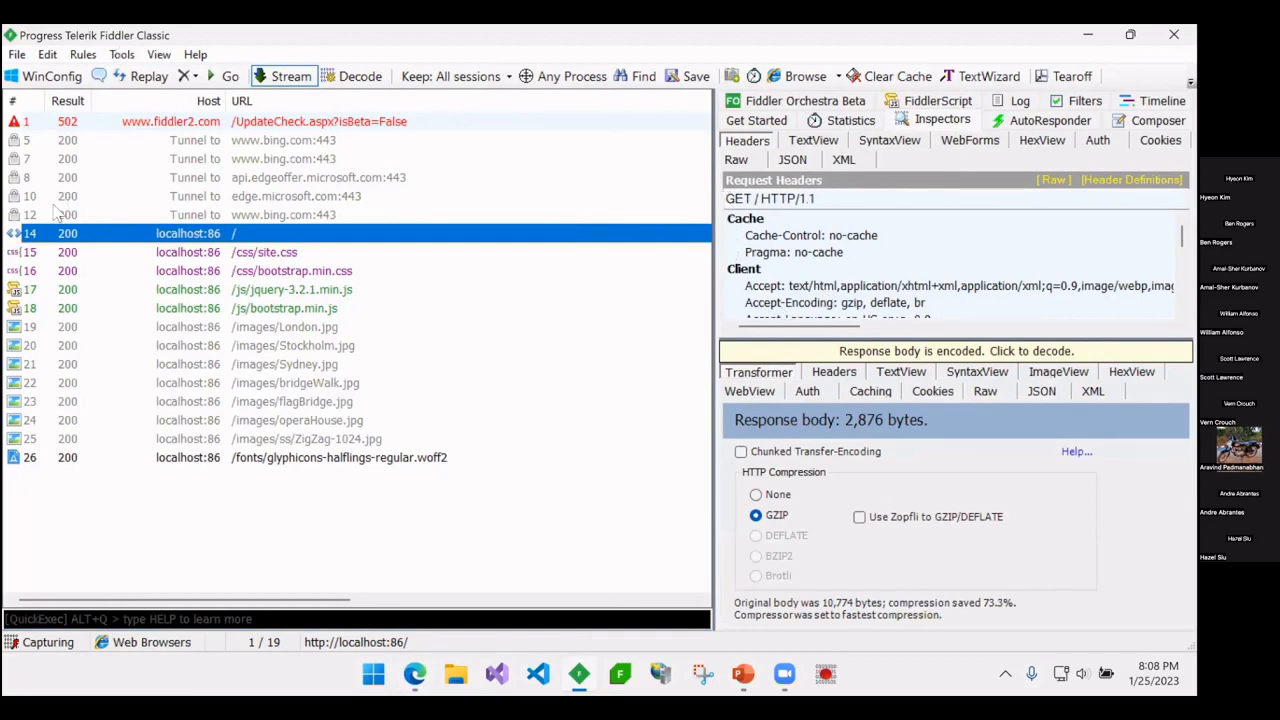
mouse_move(204, 250)
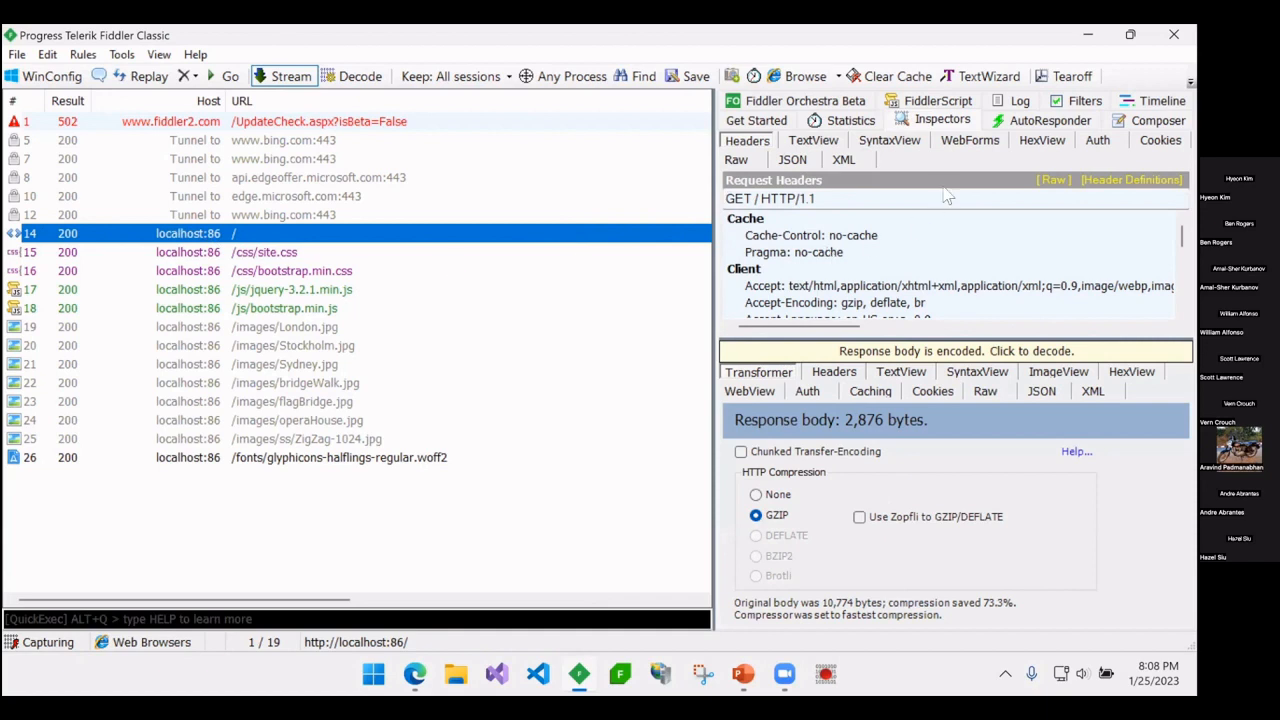
click(736, 160)
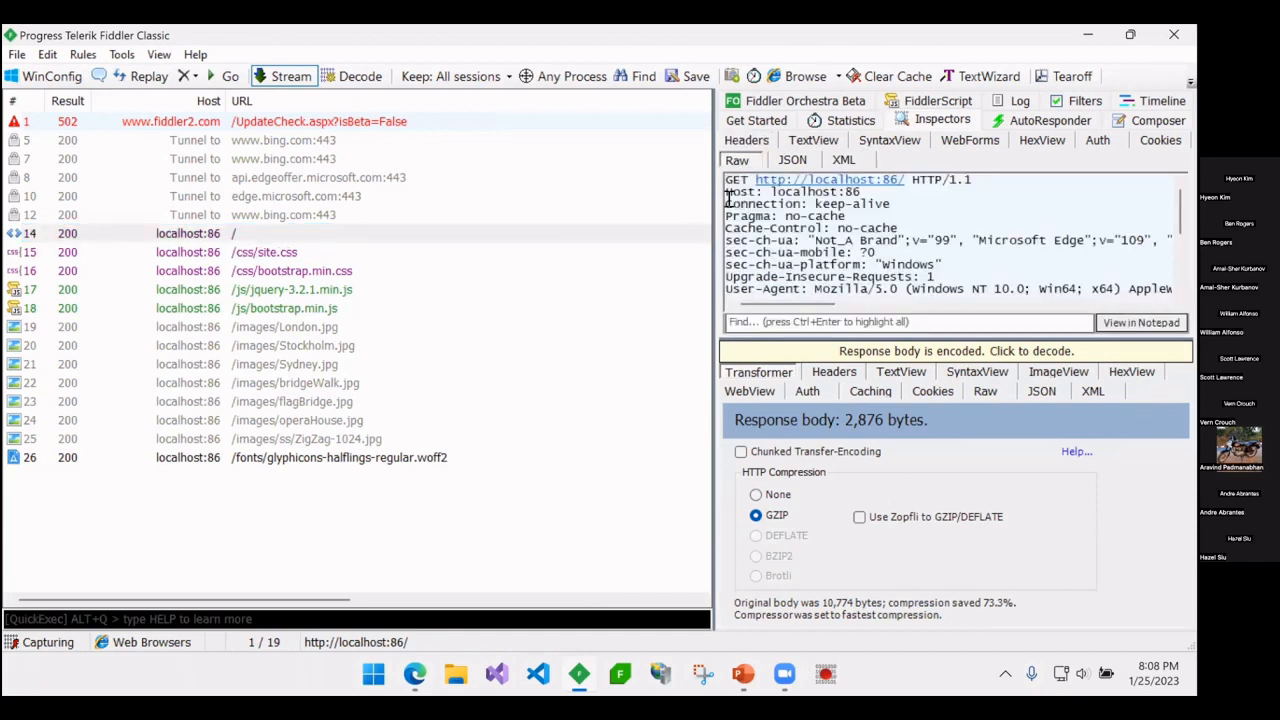
scroll(down, 3)
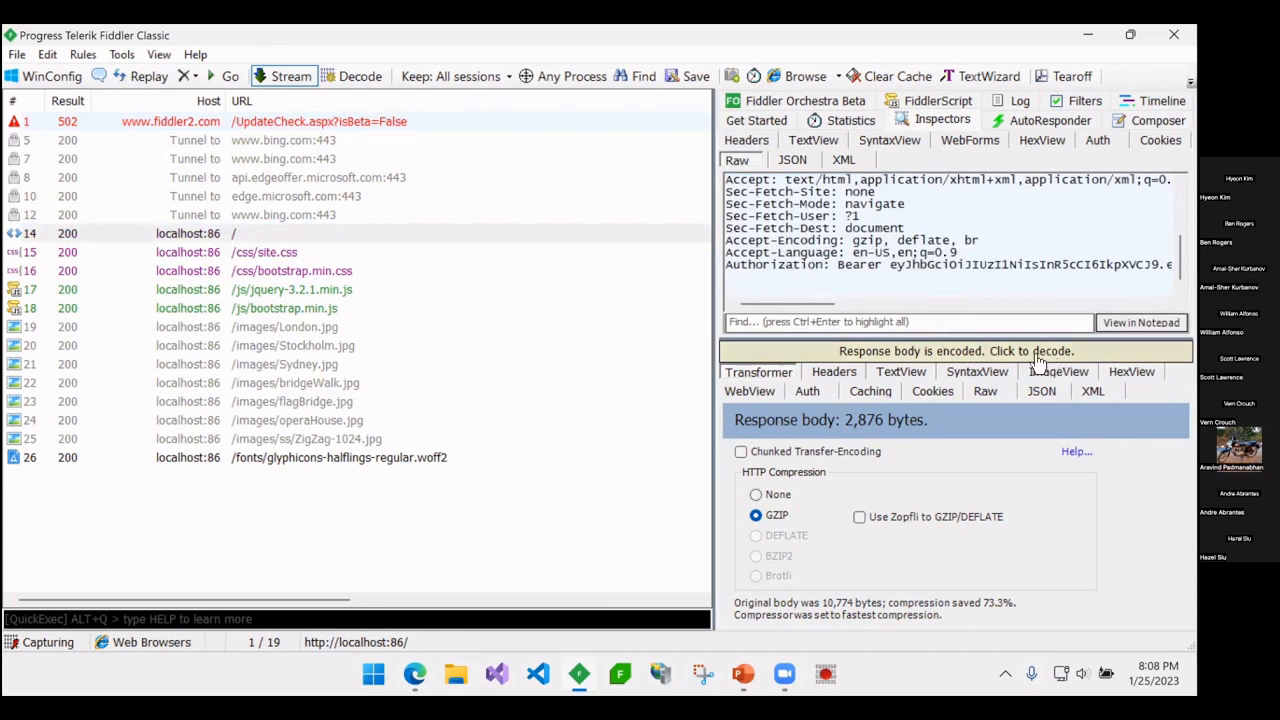
click(956, 352)
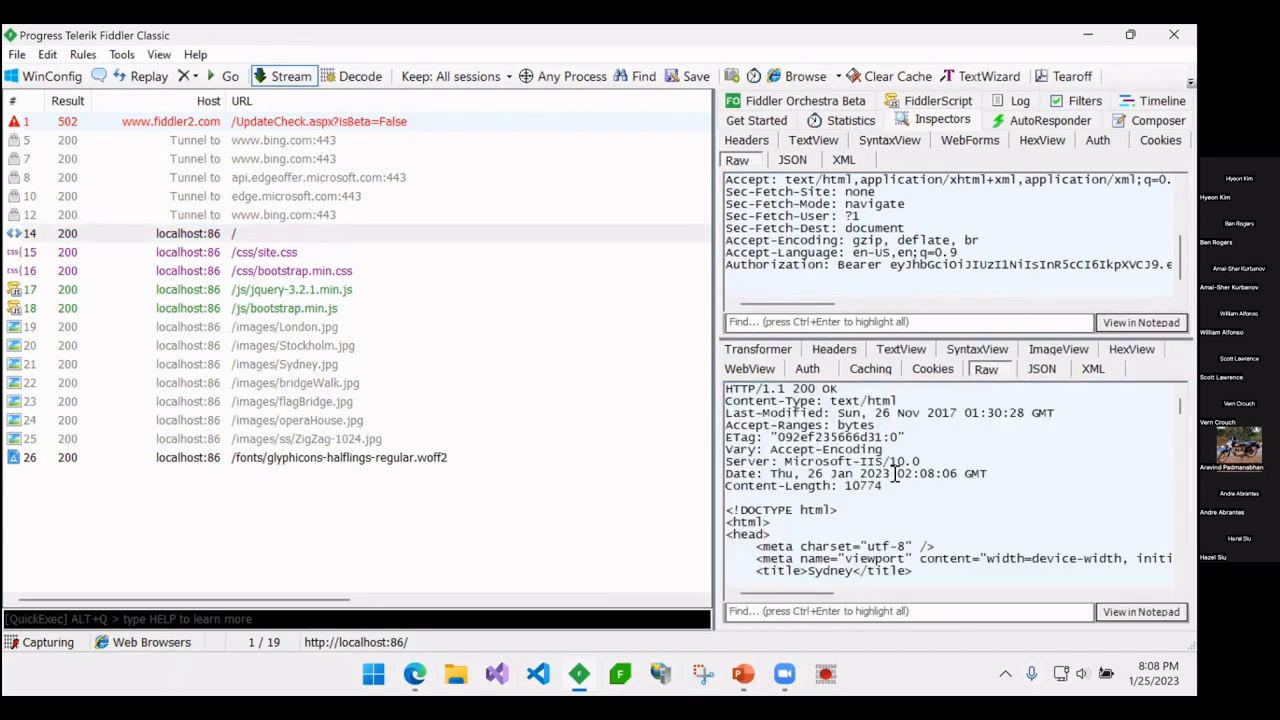
drag(724, 400, 896, 460)
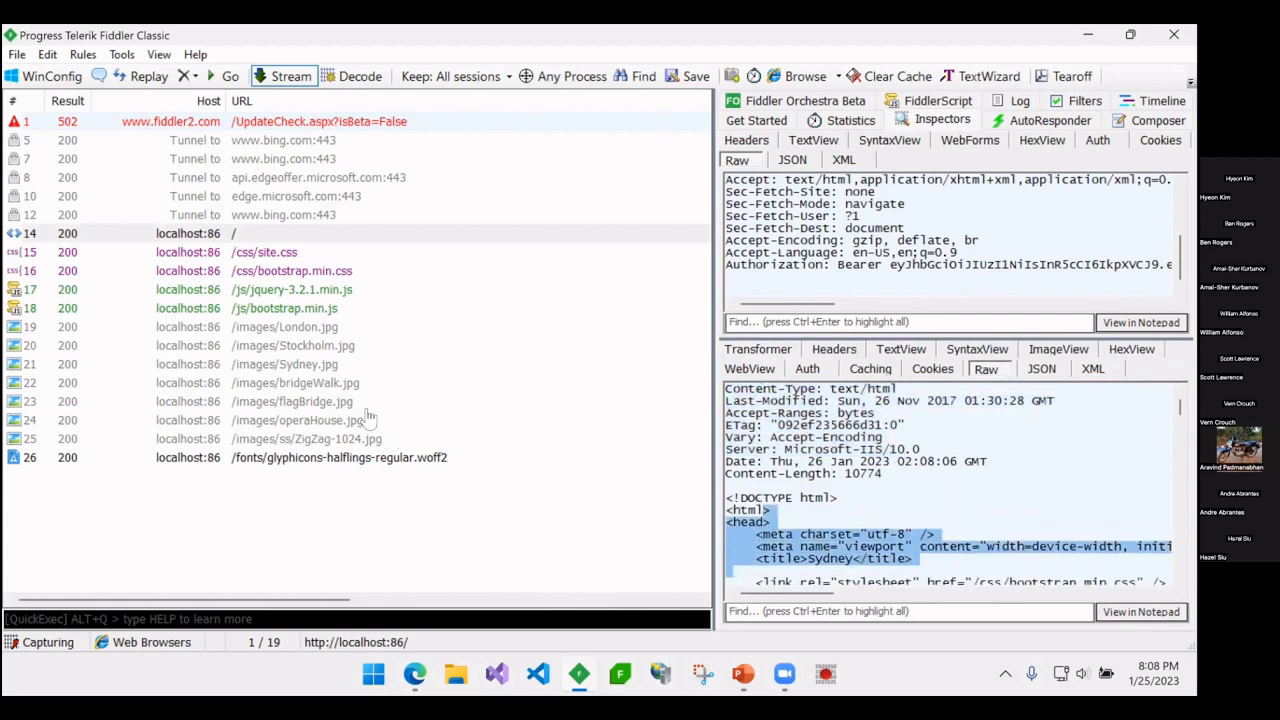
click(236, 232)
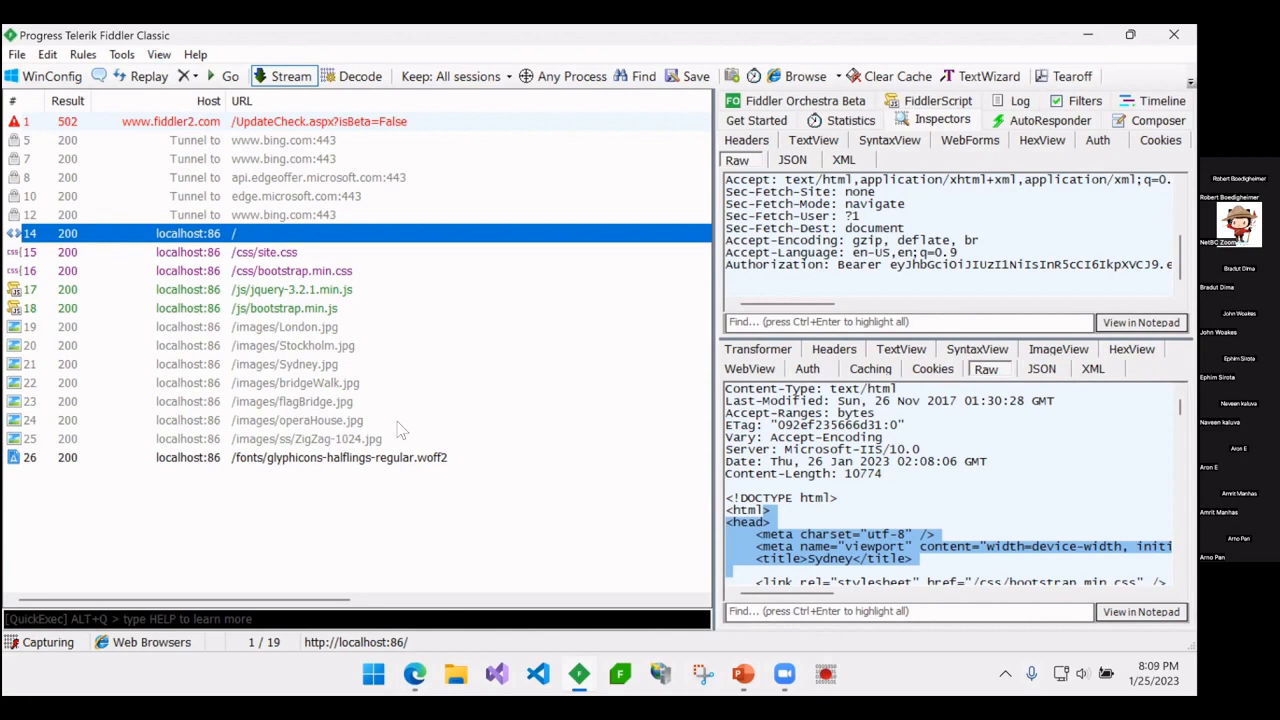
mouse_move(372, 320)
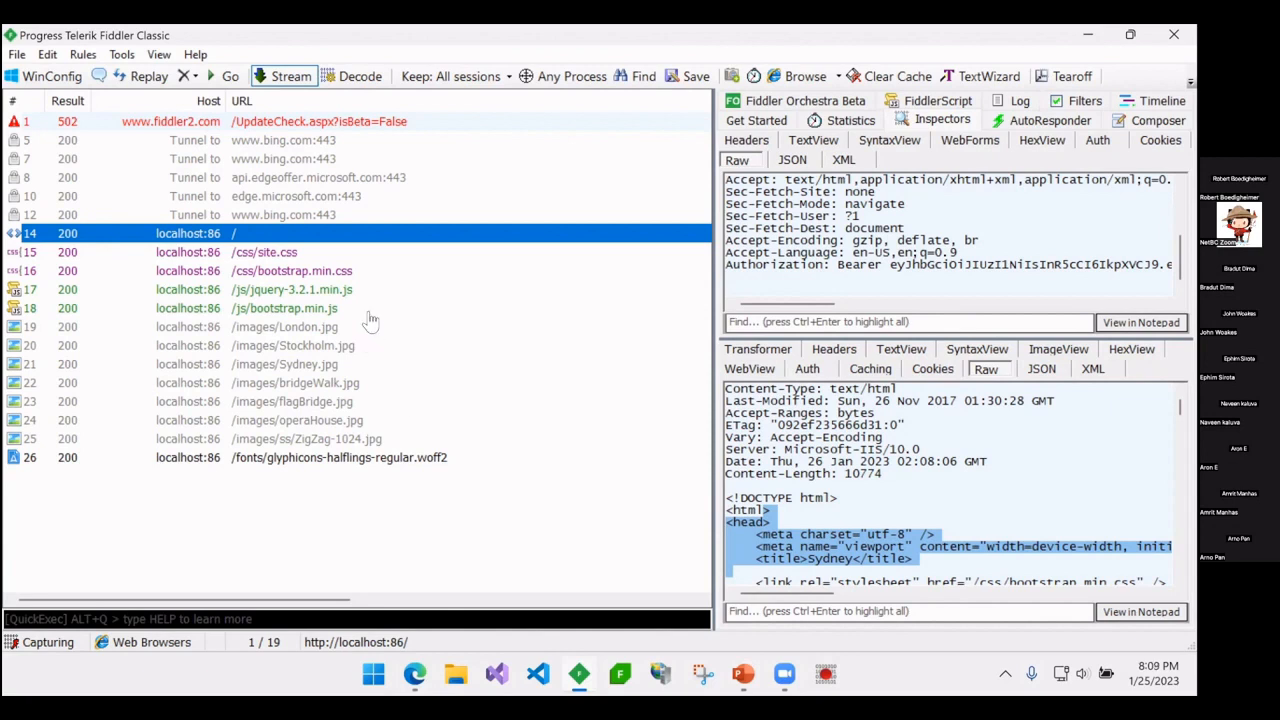
mouse_move(404, 328)
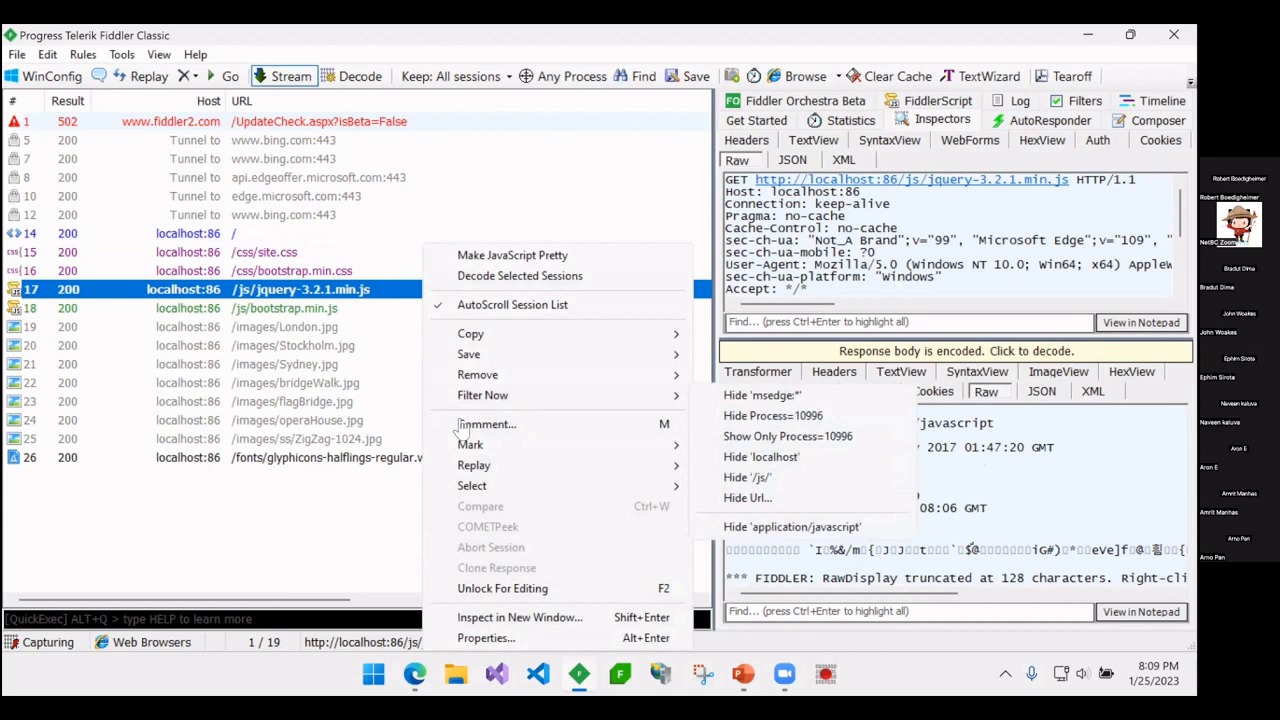
- Attach the upgrade-to-latest-version comment to the jquery-3.2.1.min.js session and confirm it
click(486, 424)
text(Upgrade to latest vers)
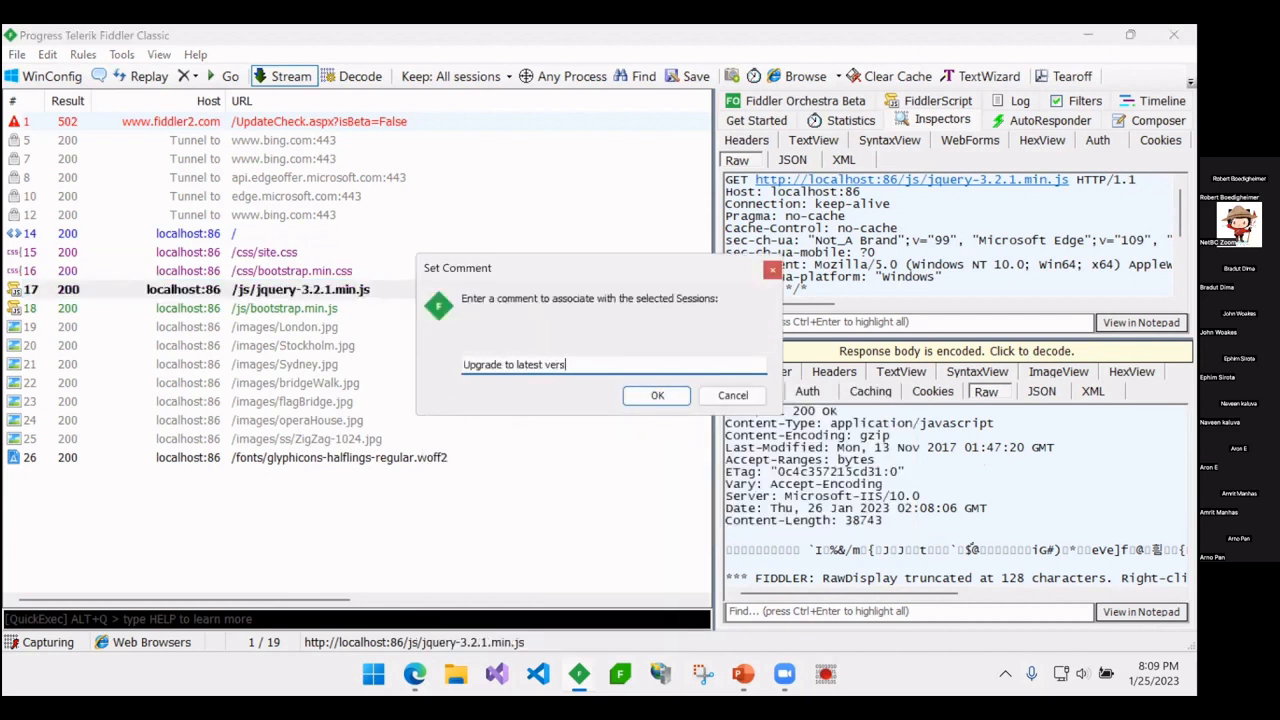
click(656, 396)
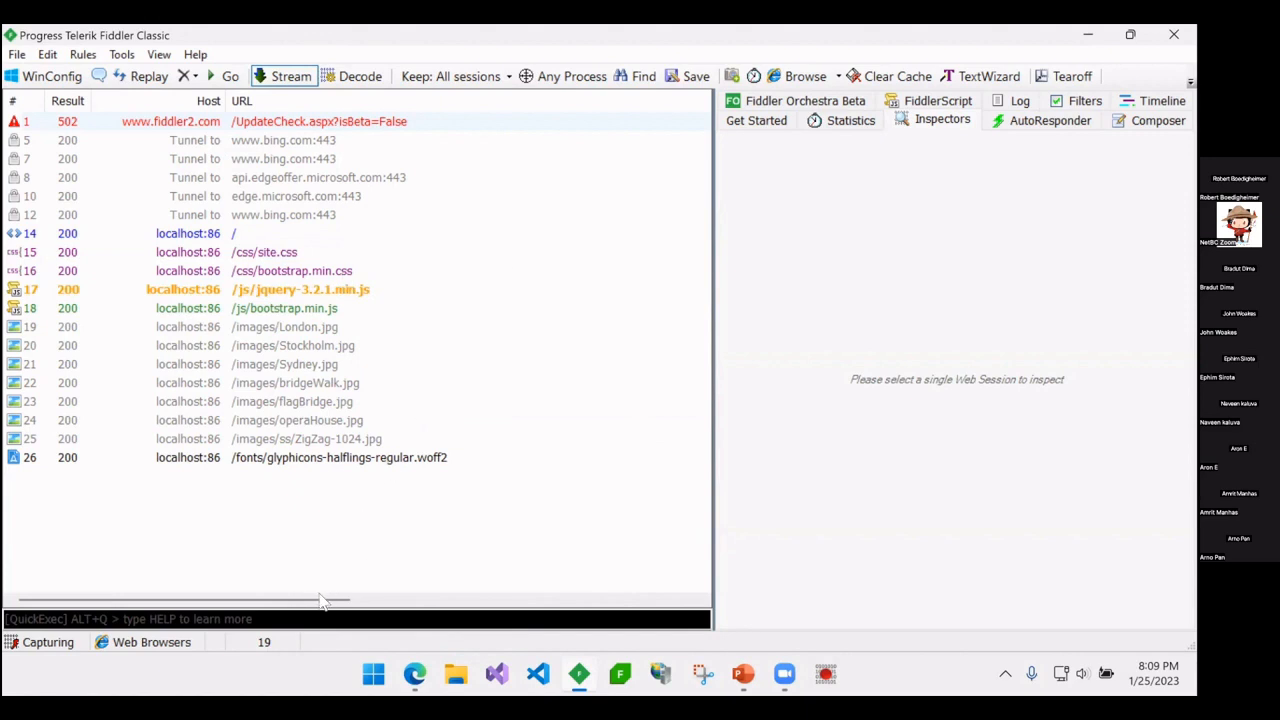
drag(324, 600, 576, 600)
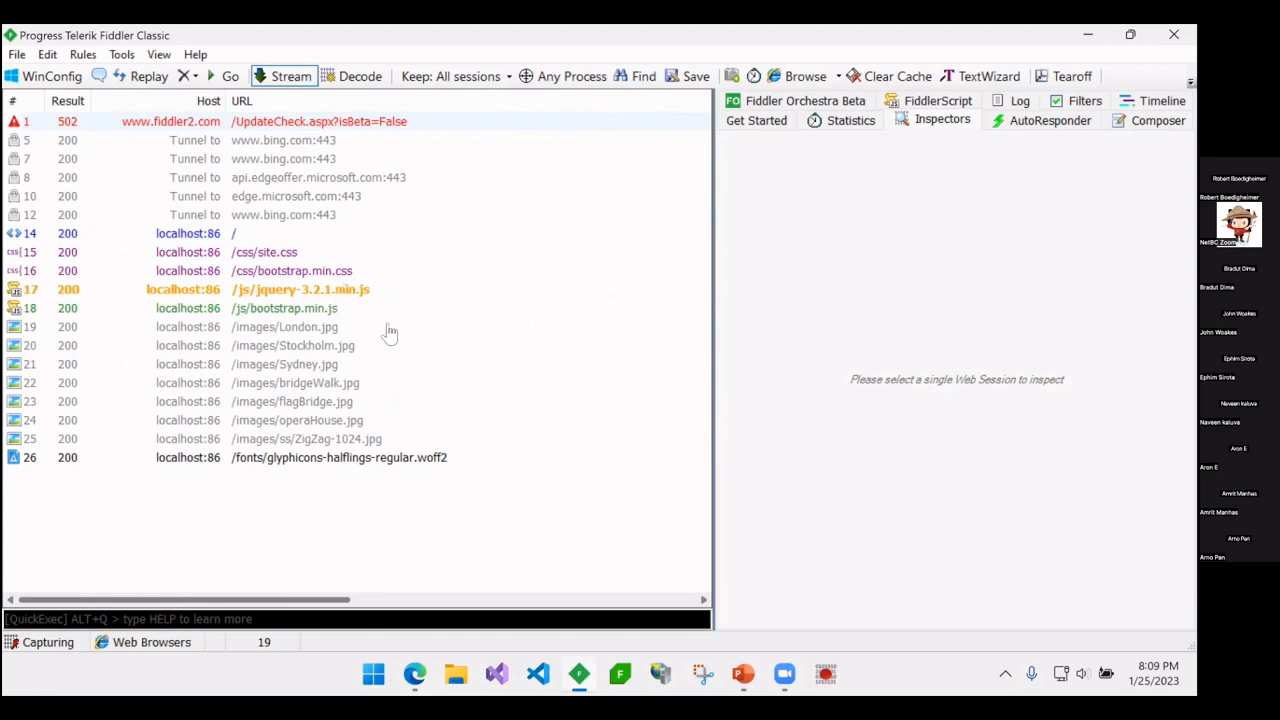
mouse_move(552, 532)
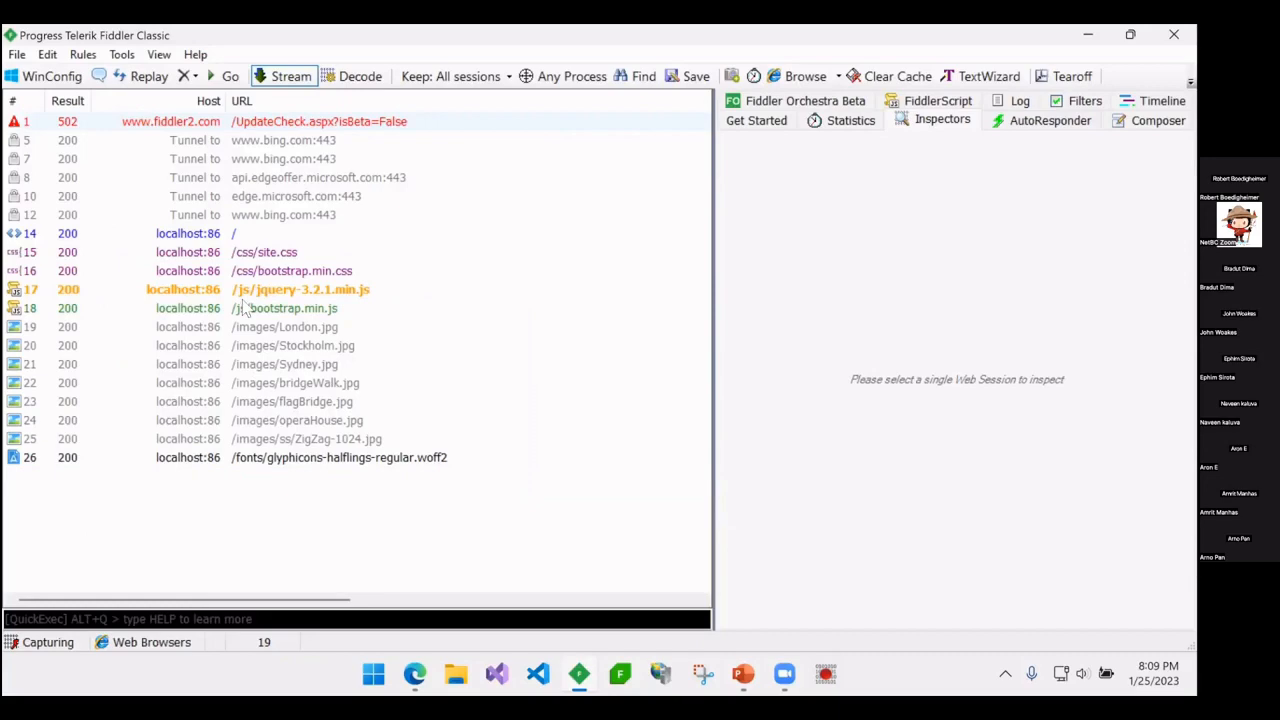
right_click(300, 288)
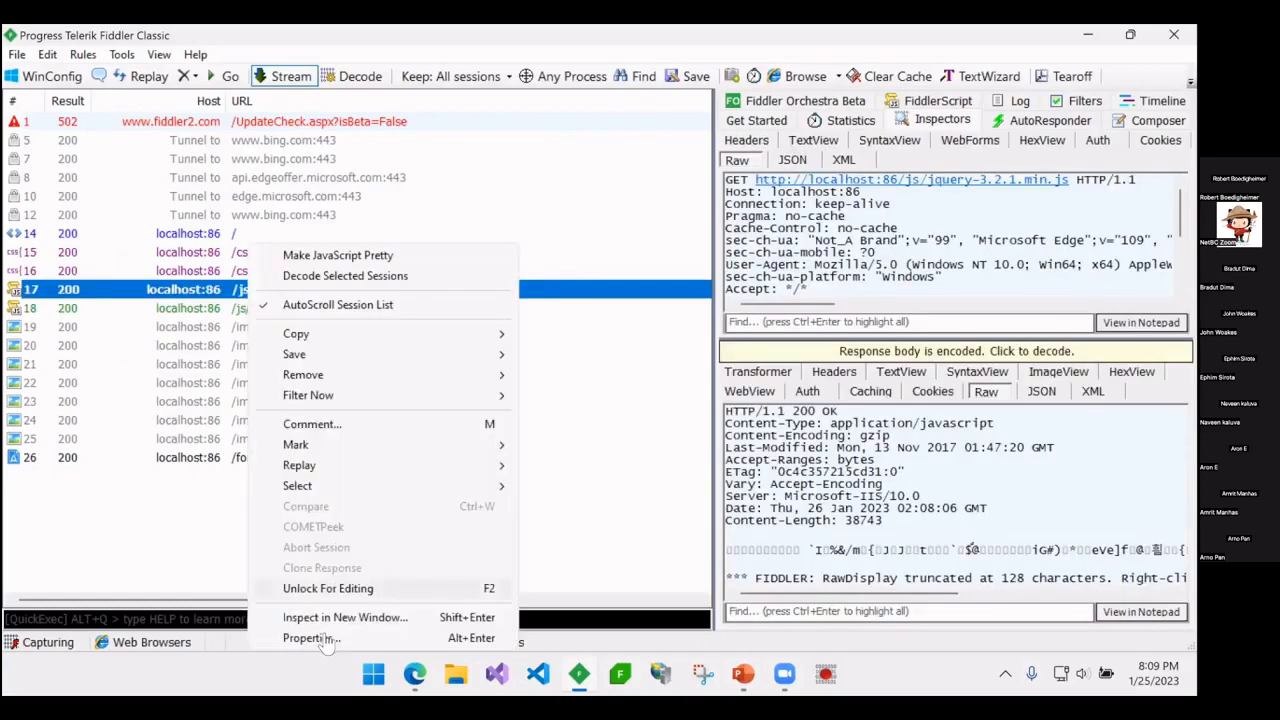
click(312, 638)
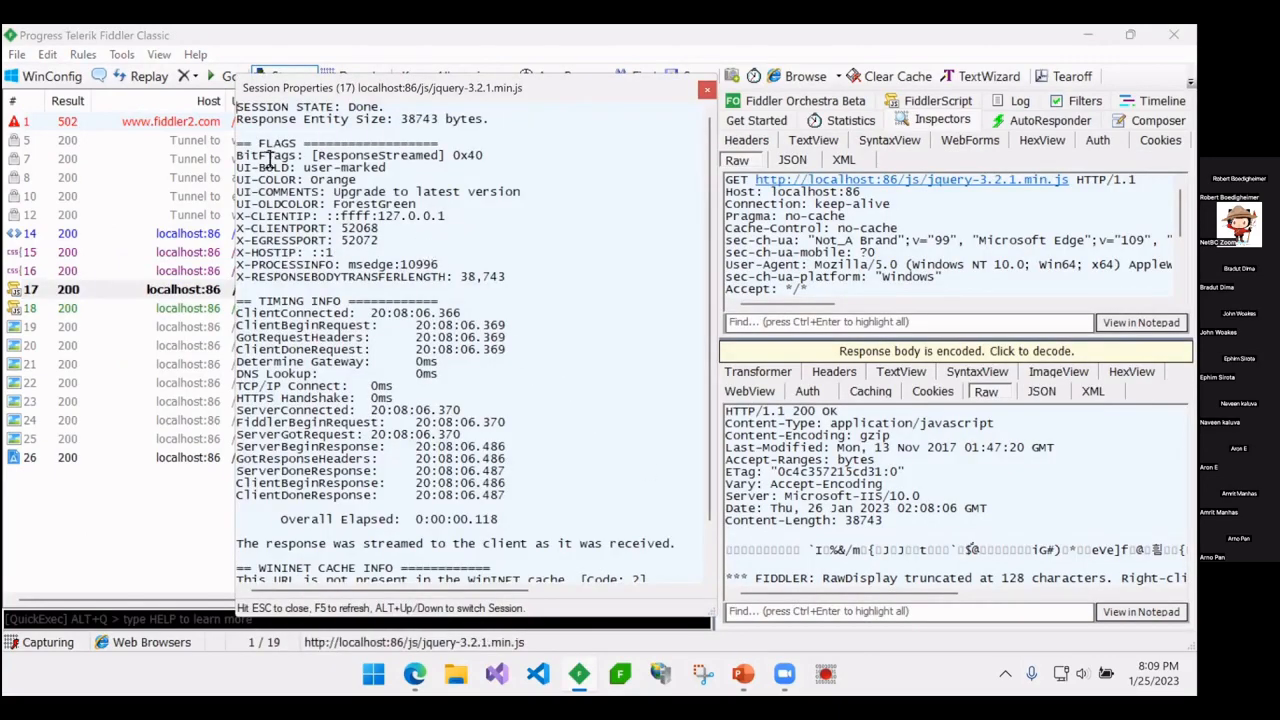
scroll(down, 3)
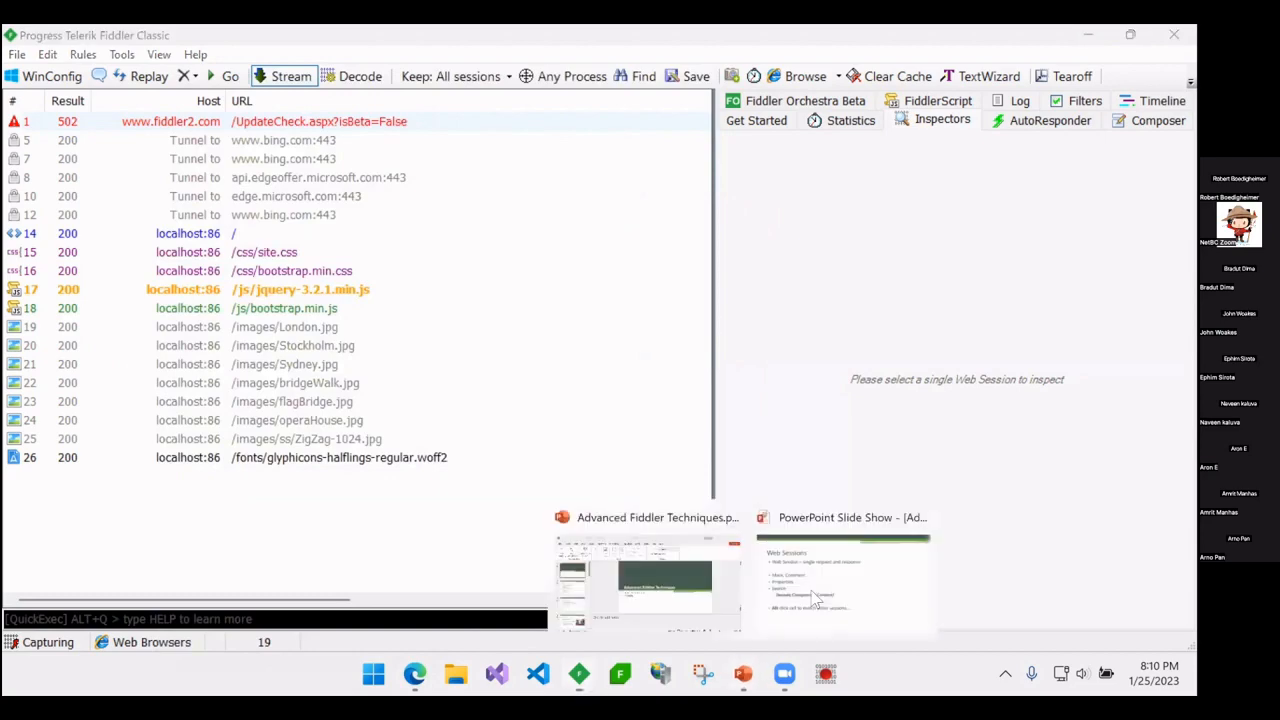
- Select home page session 14 with its child requests and bring up the Find Sessions dialog
click(844, 580)
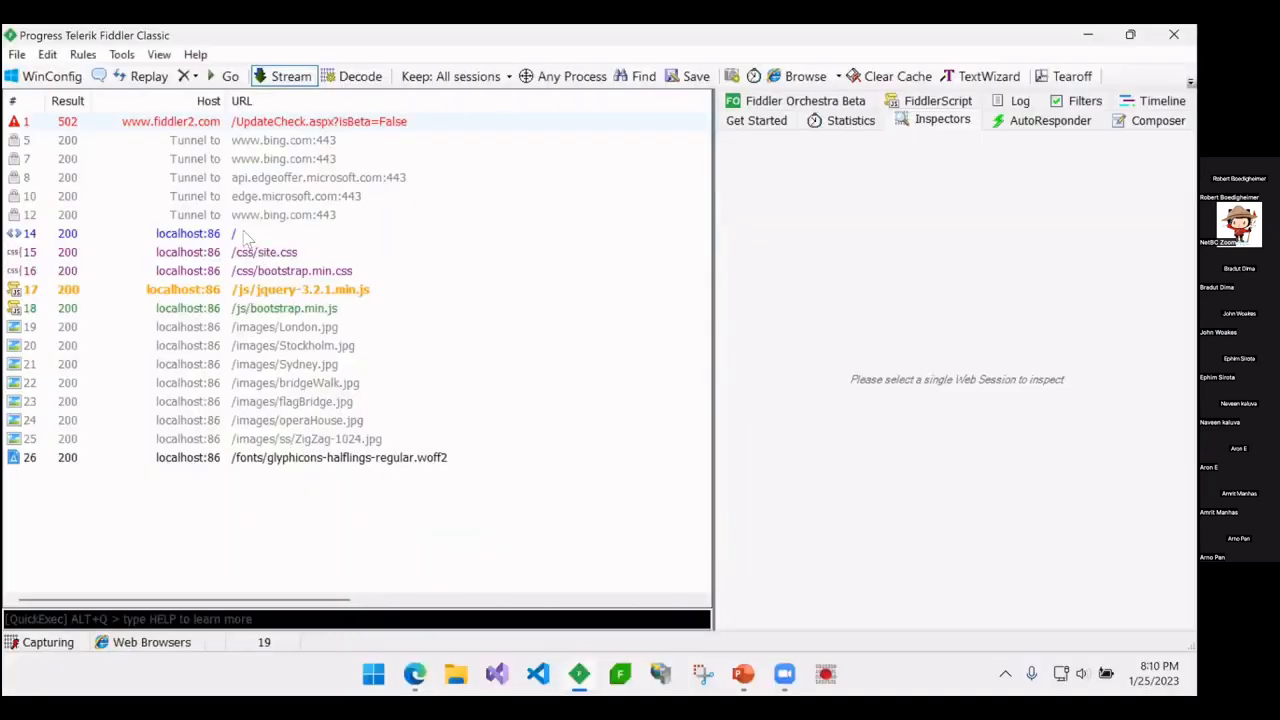
click(240, 232)
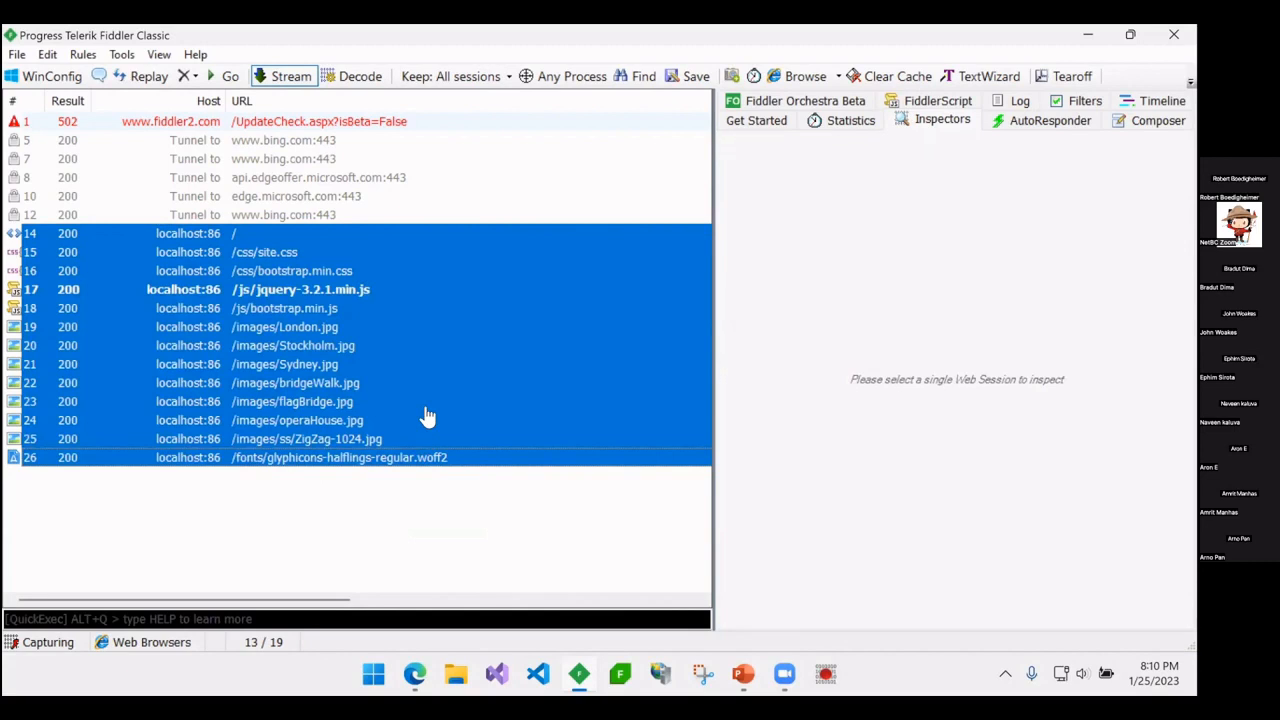
mouse_move(308, 262)
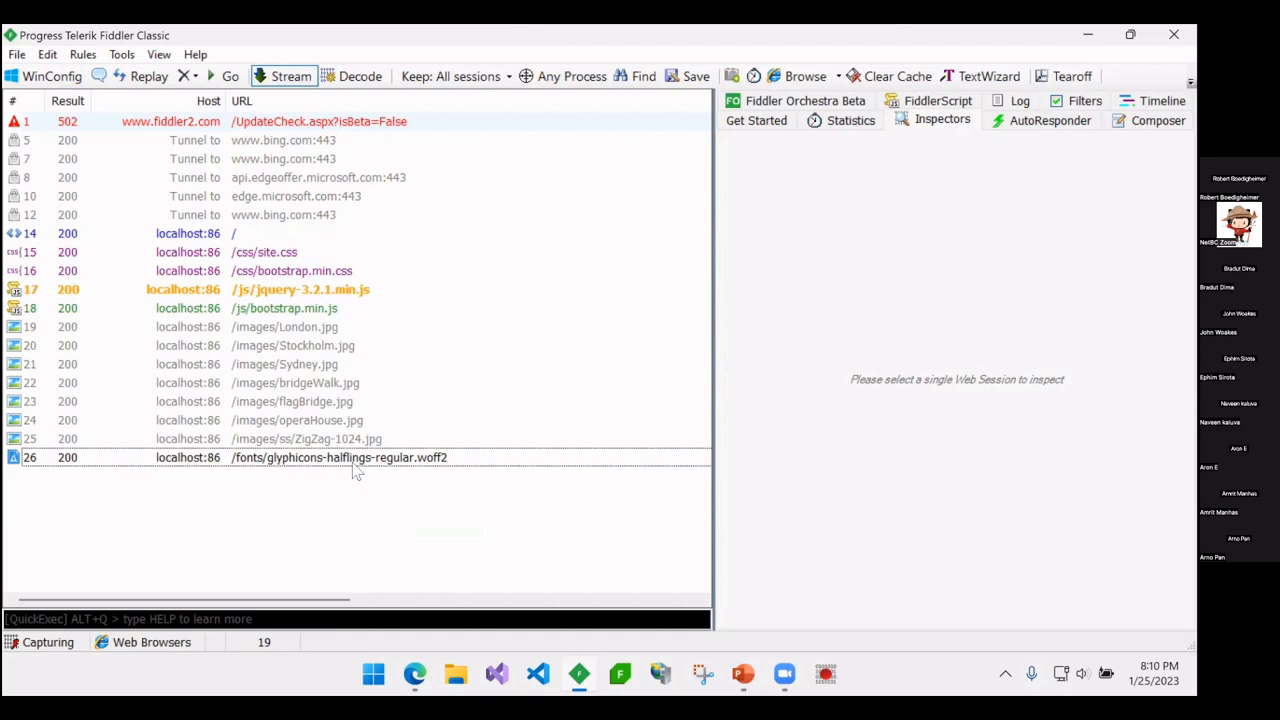
mouse_move(352, 464)
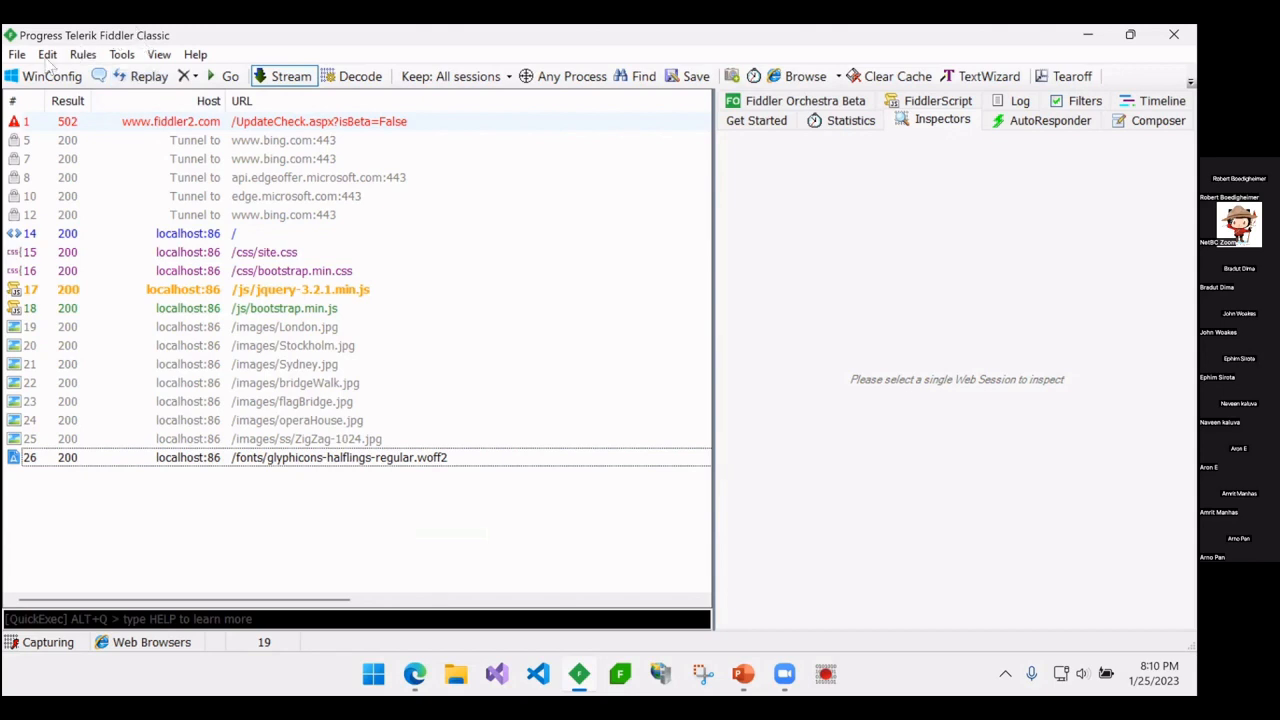
click(644, 76)
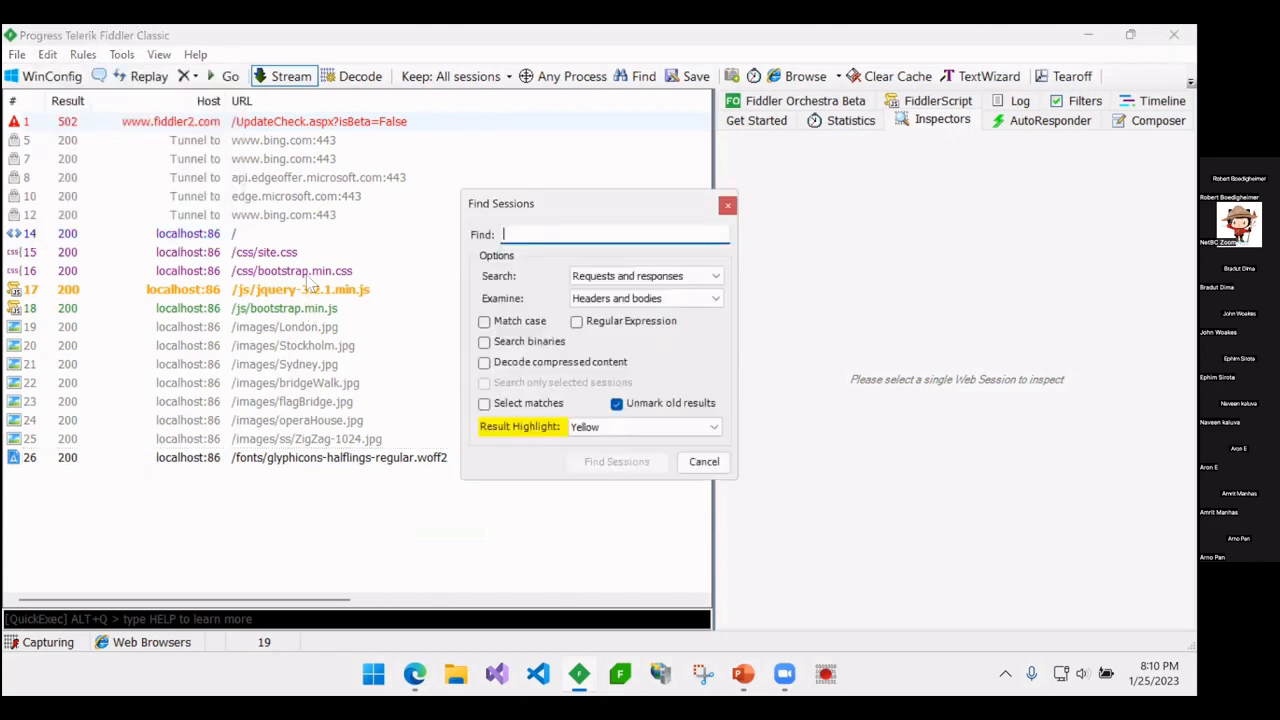
- Search the captured sessions for 'halflings', highlighting the one matching glyphicons font session
text(halfin)
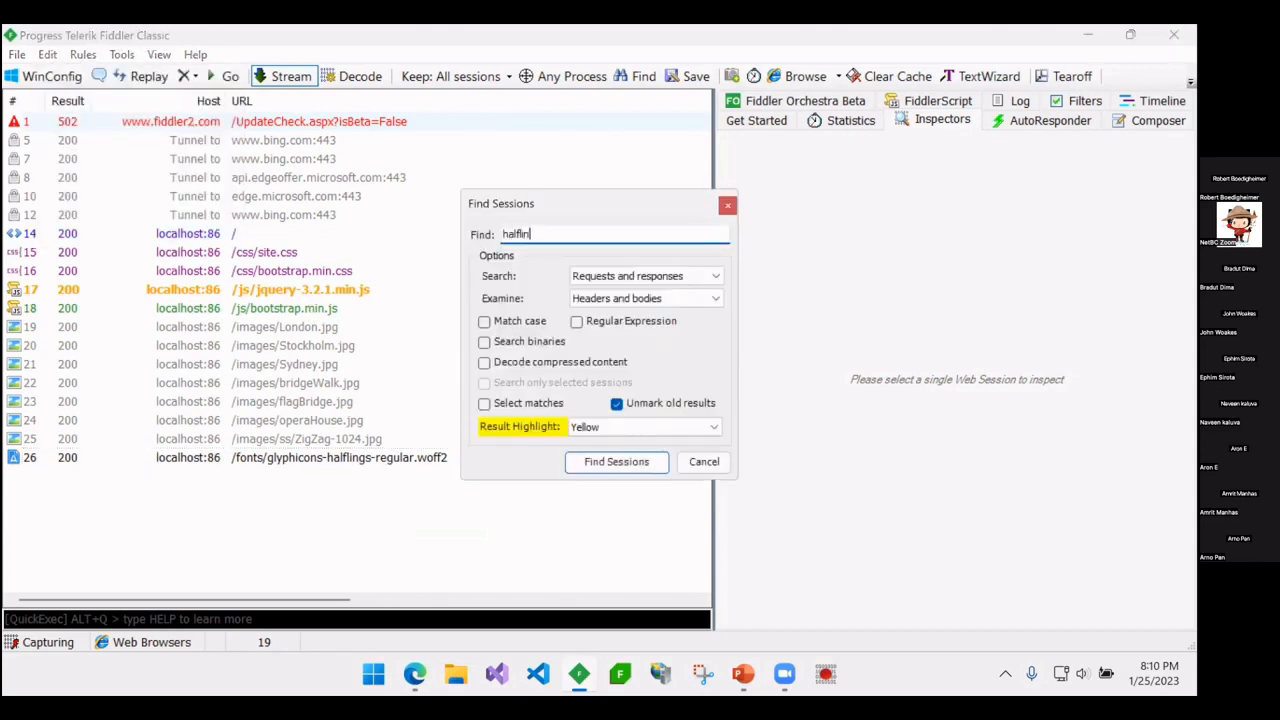
click(616, 460)
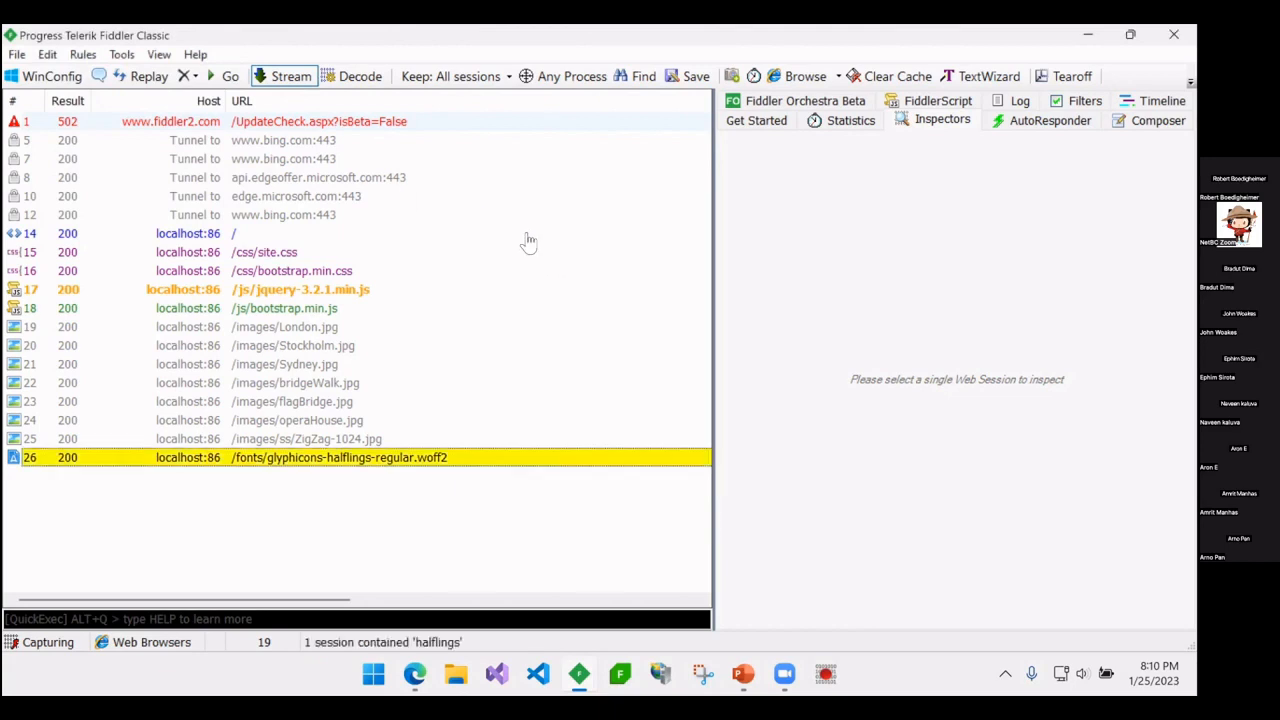
mouse_move(304, 478)
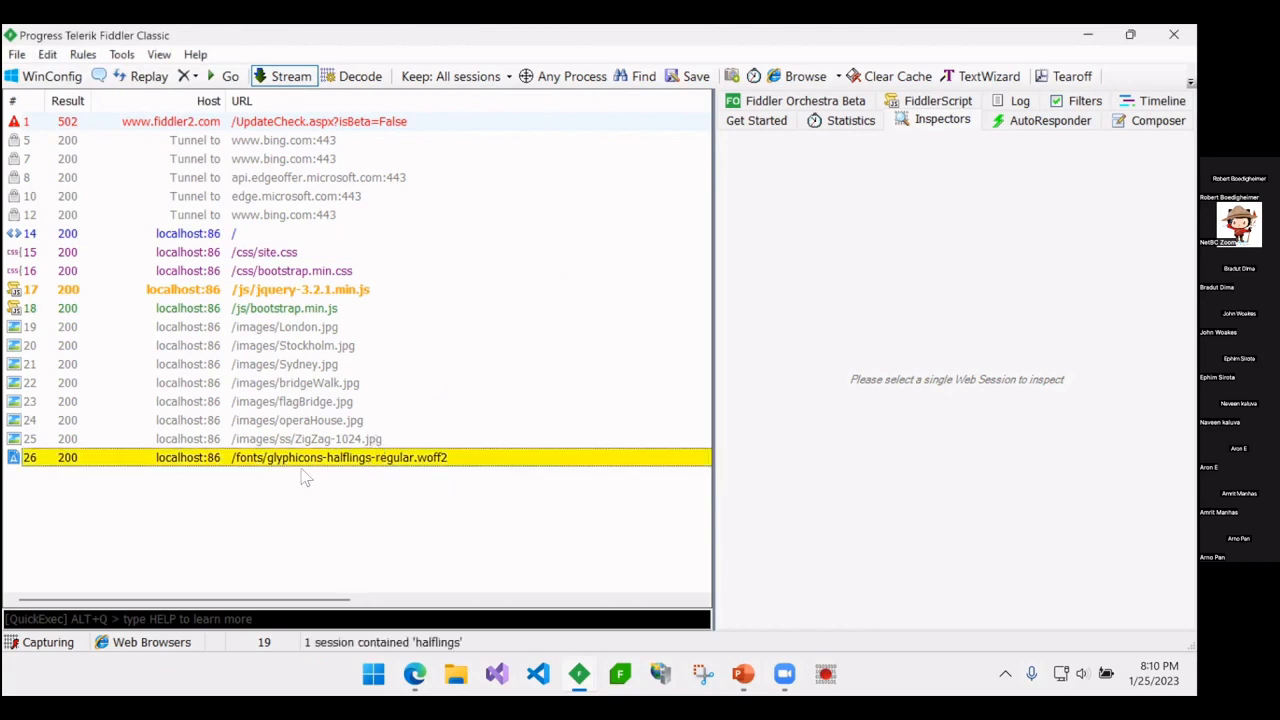
mouse_move(364, 460)
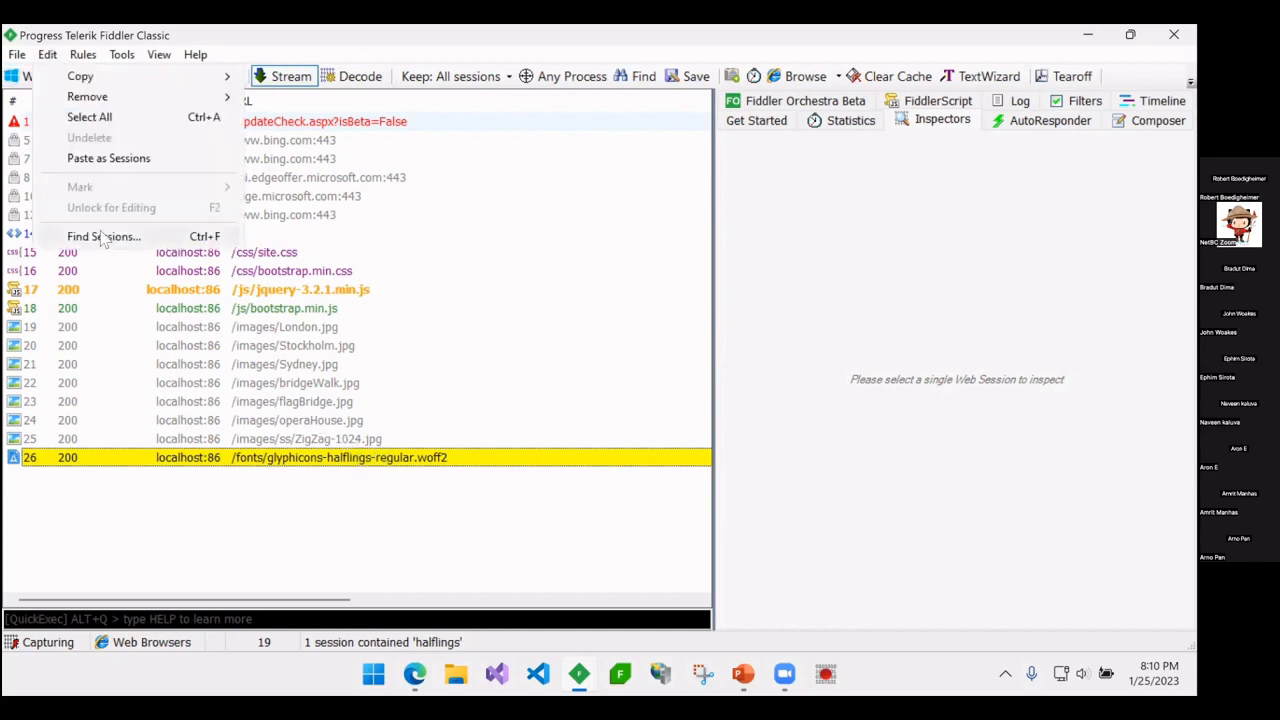
- Rerun the 'halflings' search with Decode compressed content checked, flagging bootstrap.min.css as well
click(104, 236)
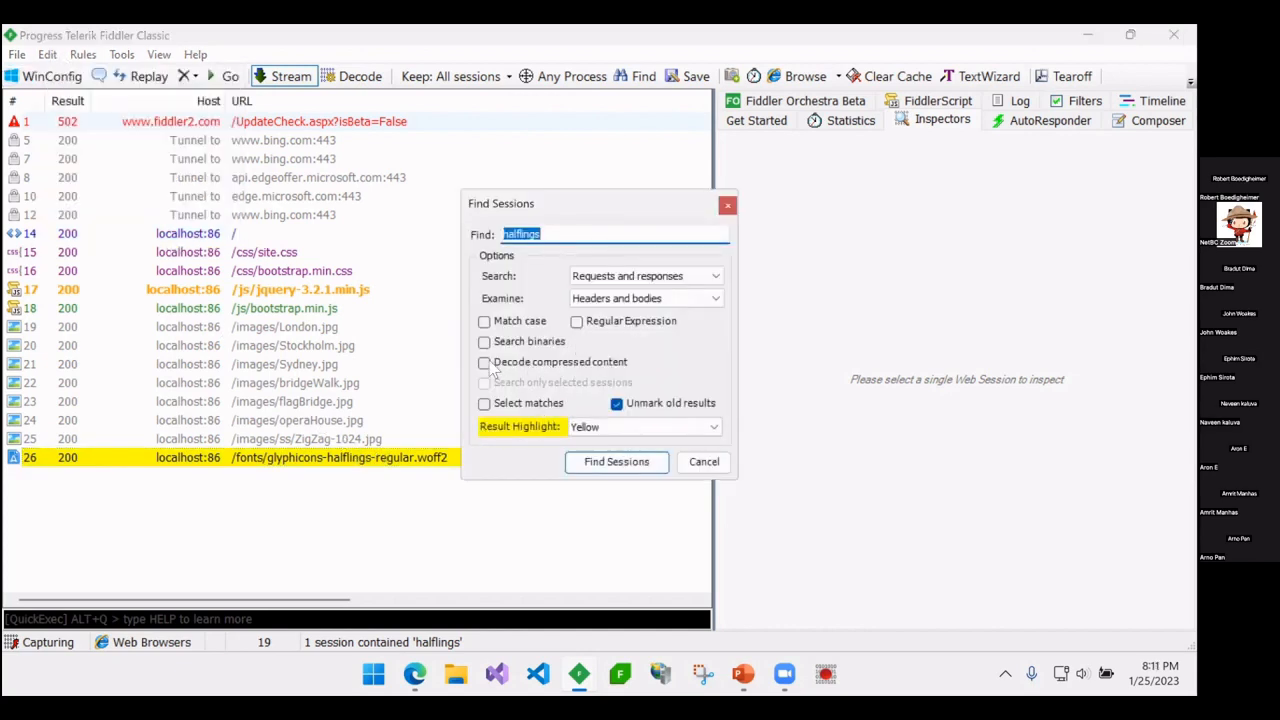
mouse_move(610, 376)
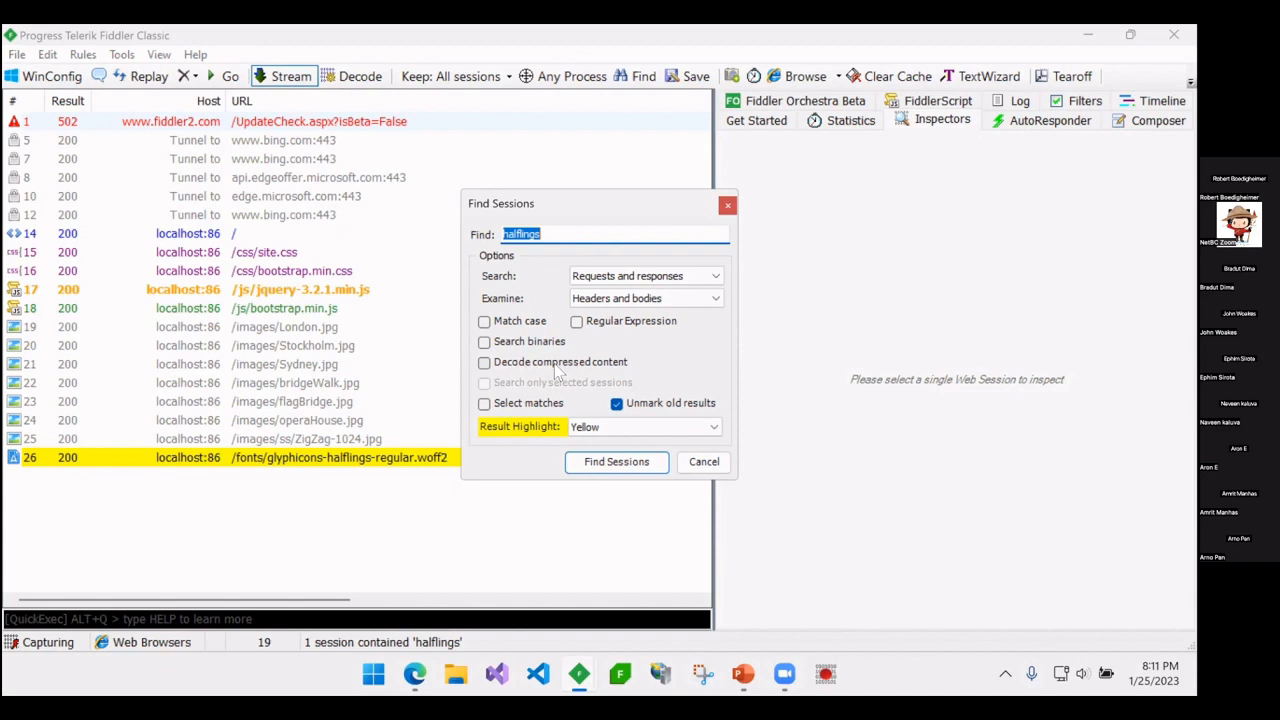
click(616, 460)
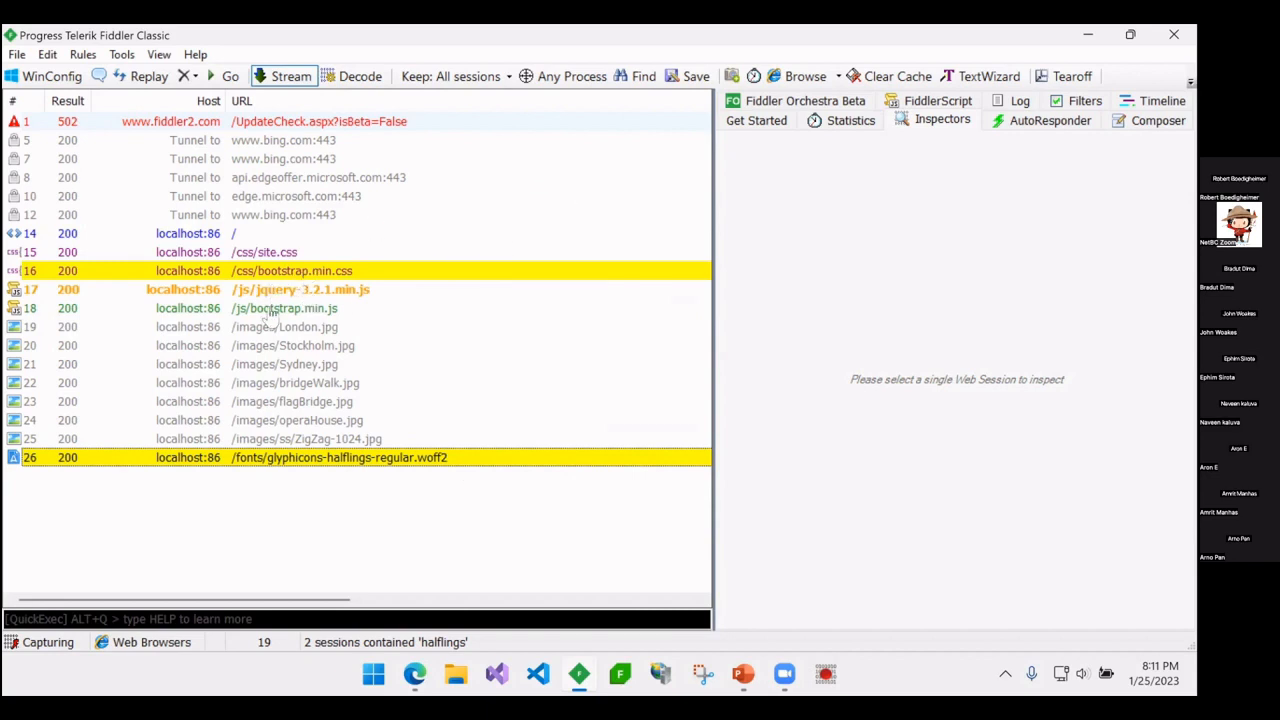
- From the glyphicons font session, select its parent request bootstrap.min.css and inspect its CSS response
click(296, 382)
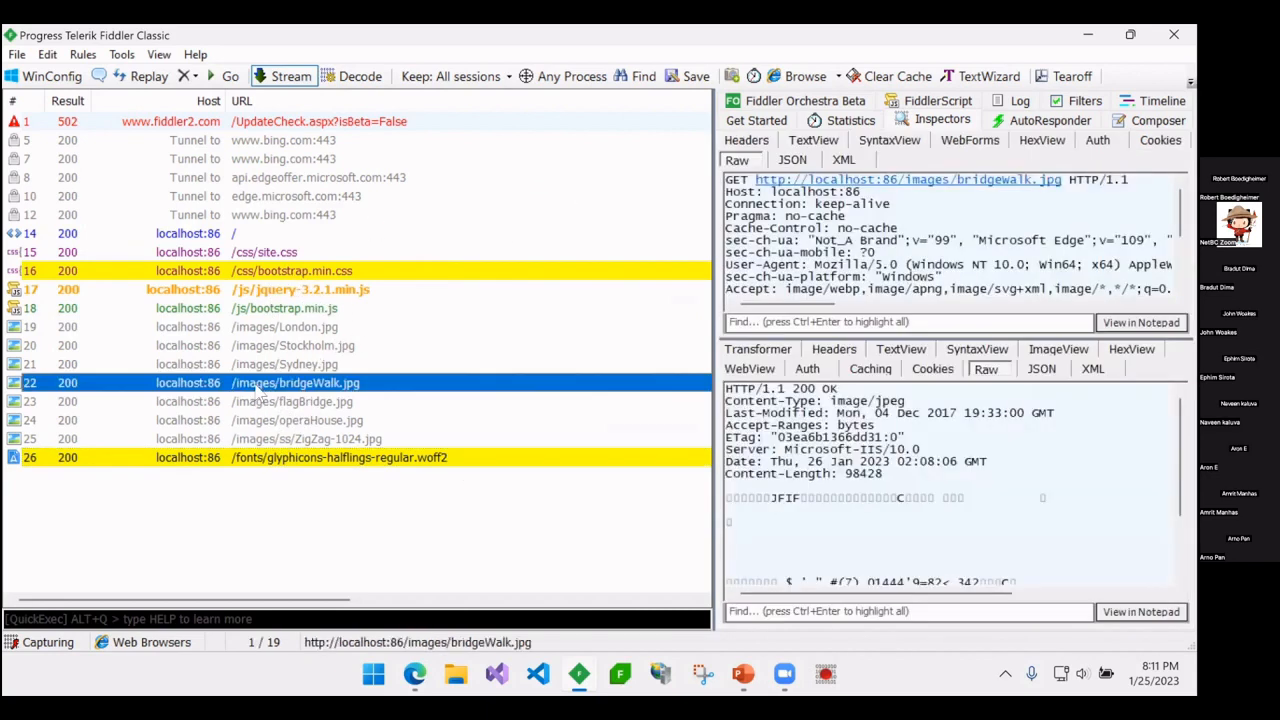
click(338, 456)
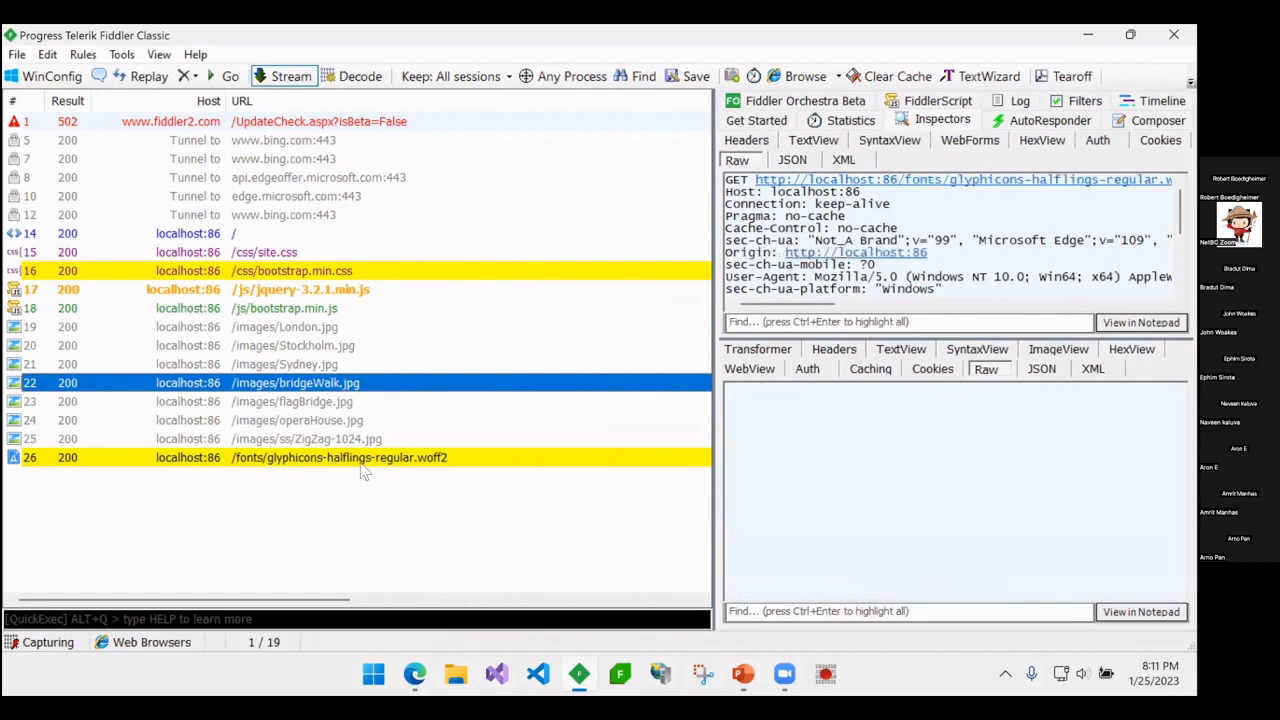
right_click(340, 456)
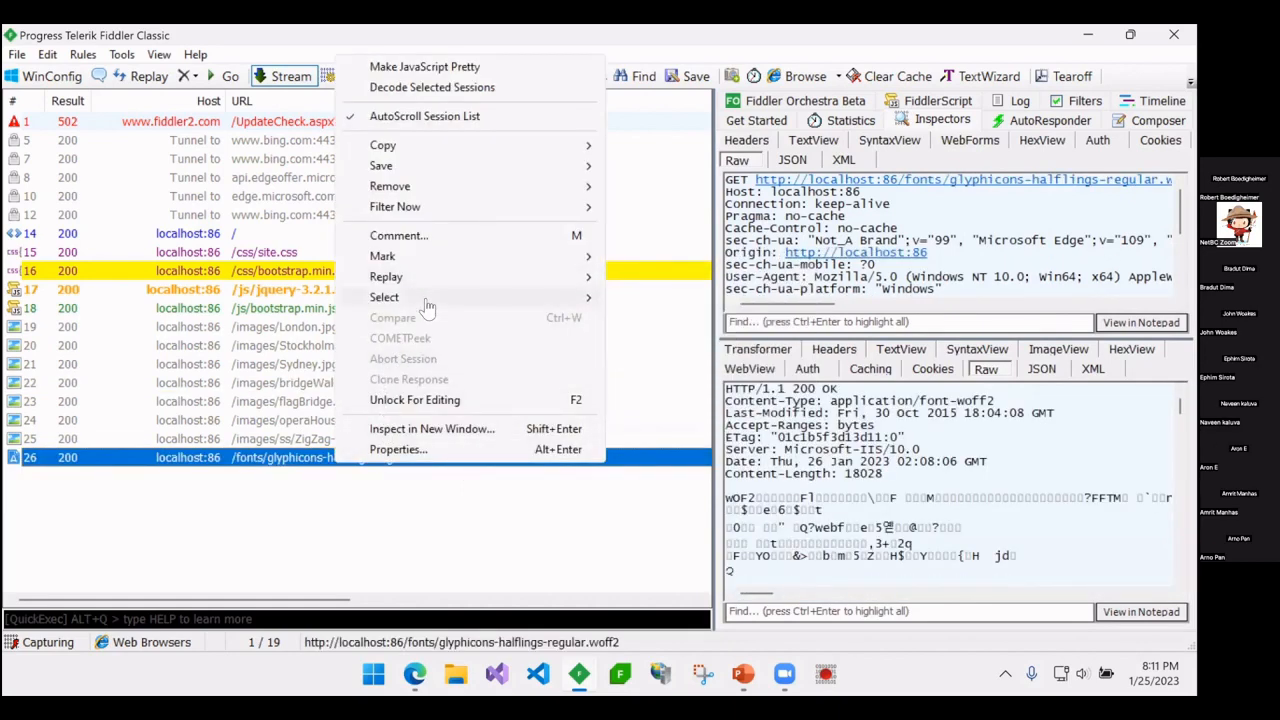
mouse_move(384, 296)
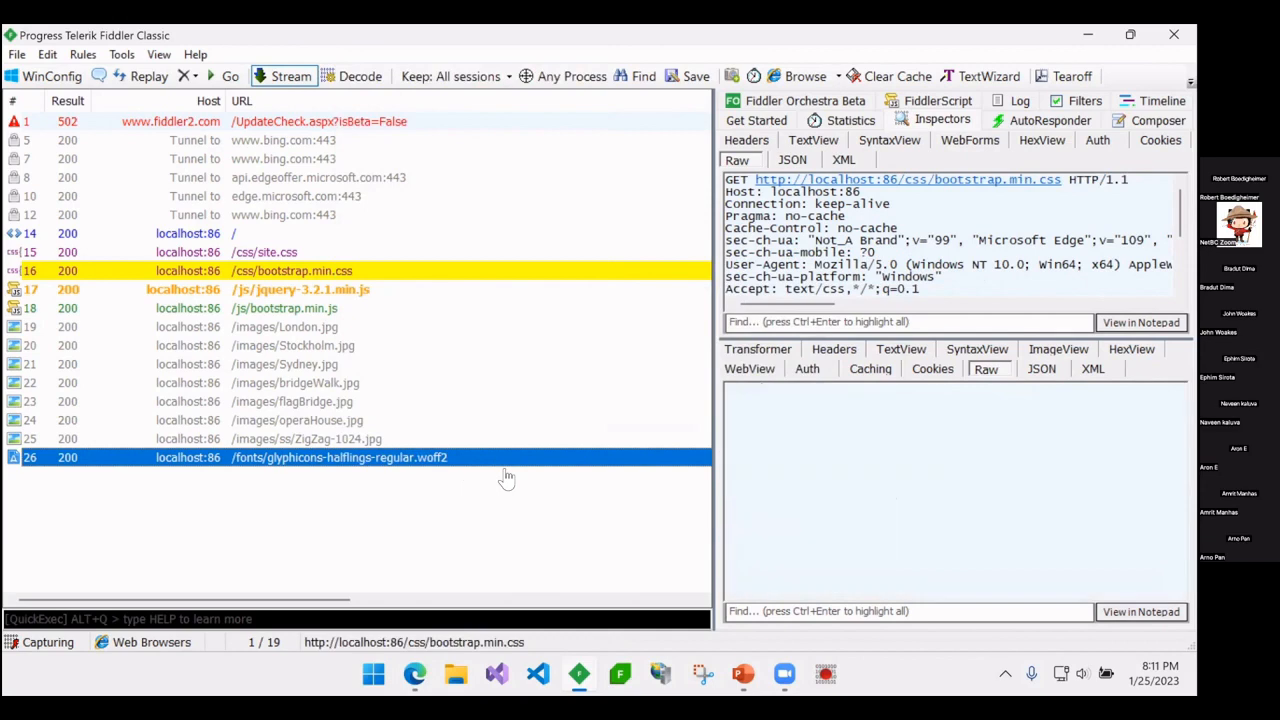
click(292, 270)
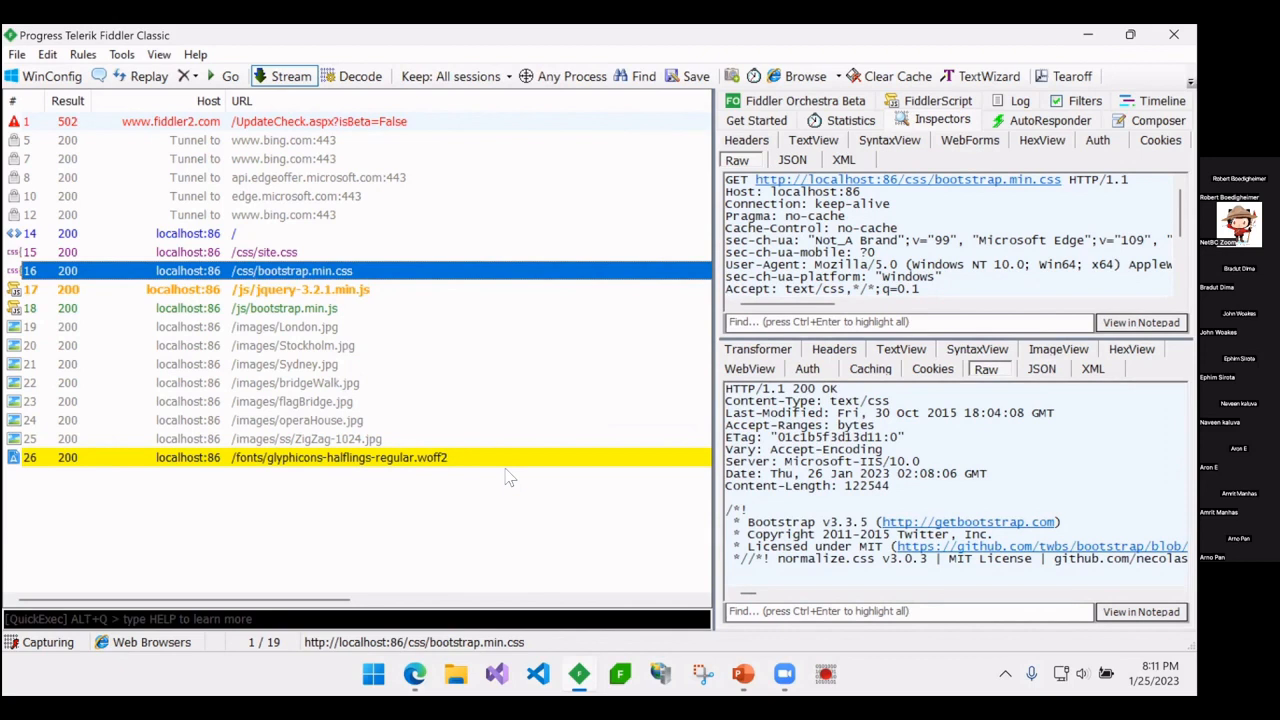
mouse_move(500, 458)
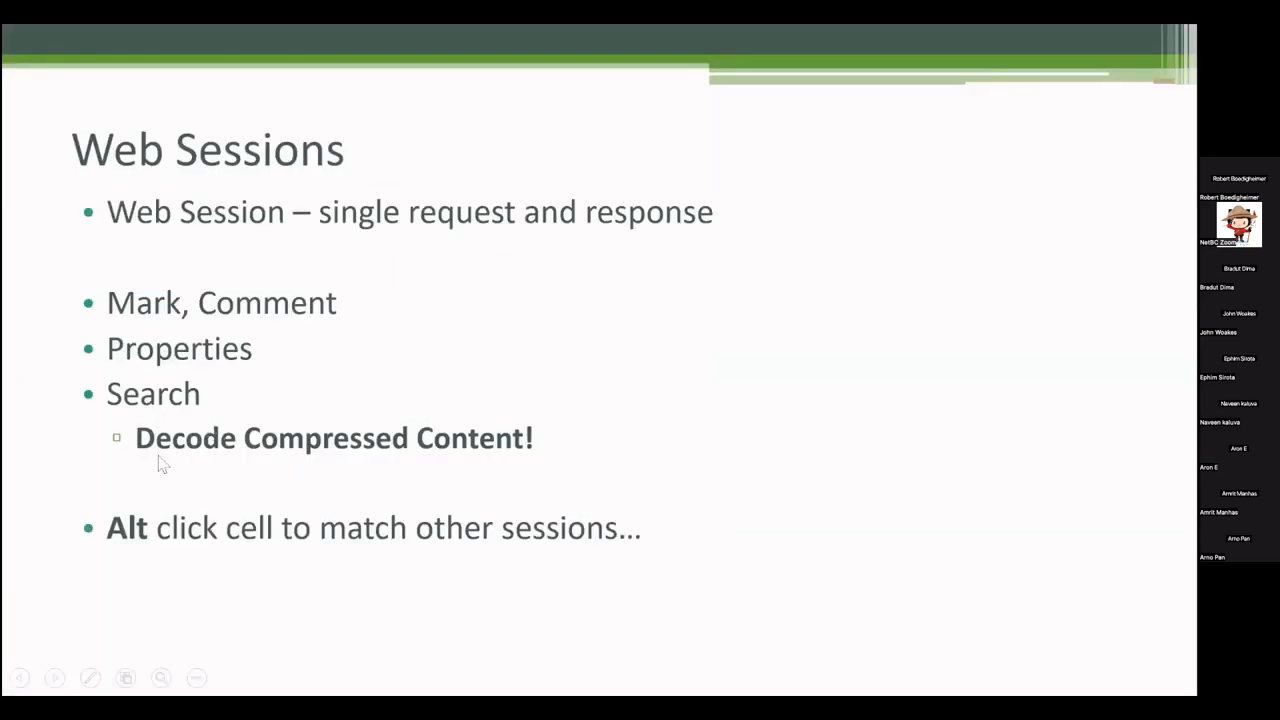
- Advance the Web Sessions slide to its Alt-click cell-matching tip and return to Fiddler
key(alt+tab)
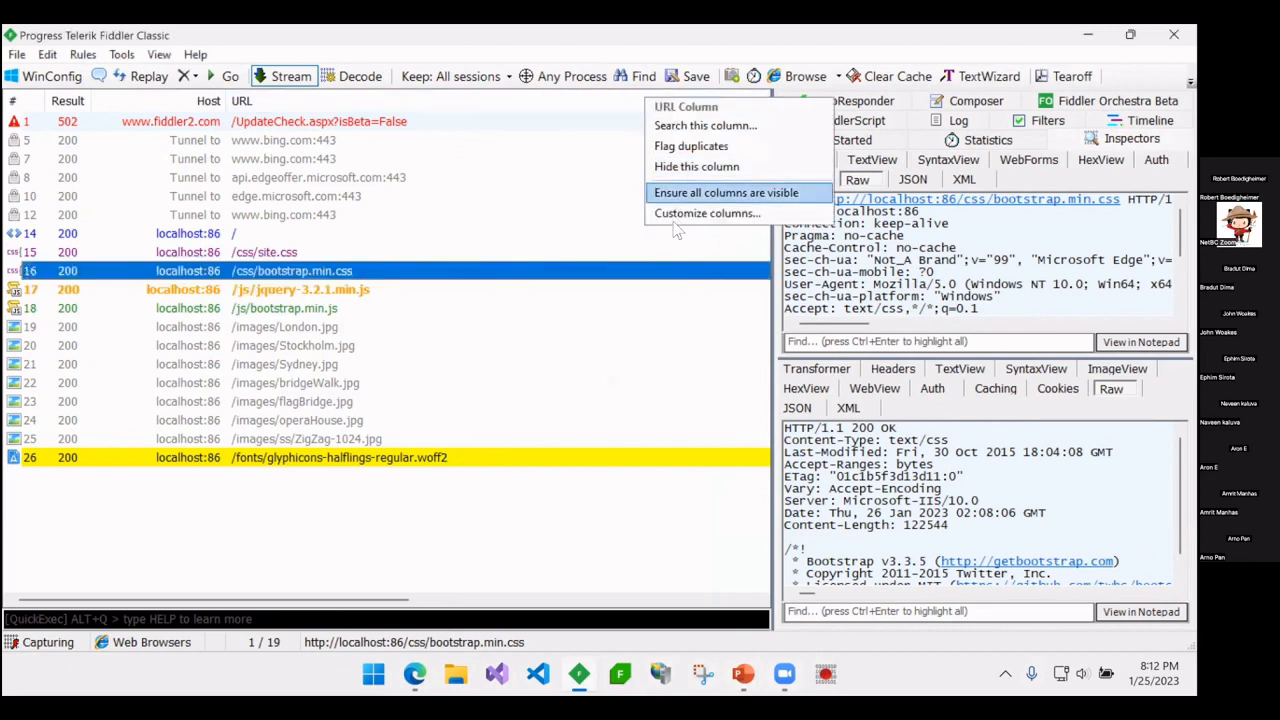
click(708, 212)
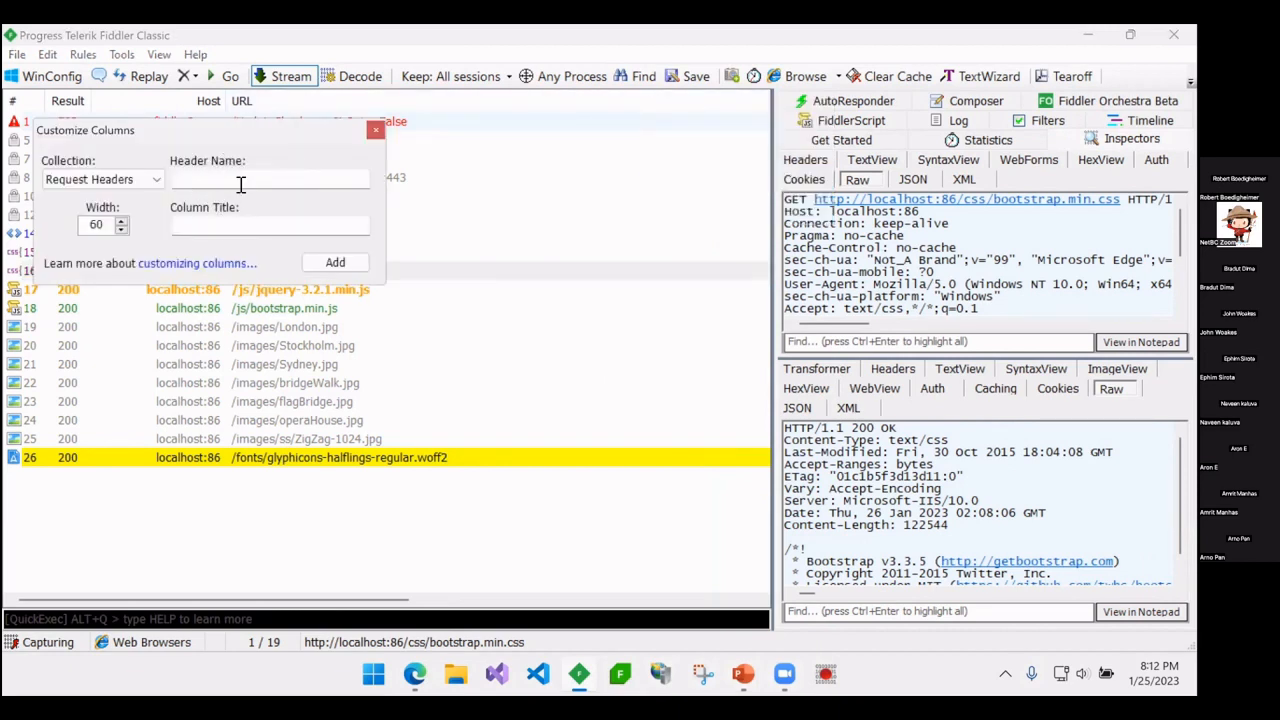
click(270, 180)
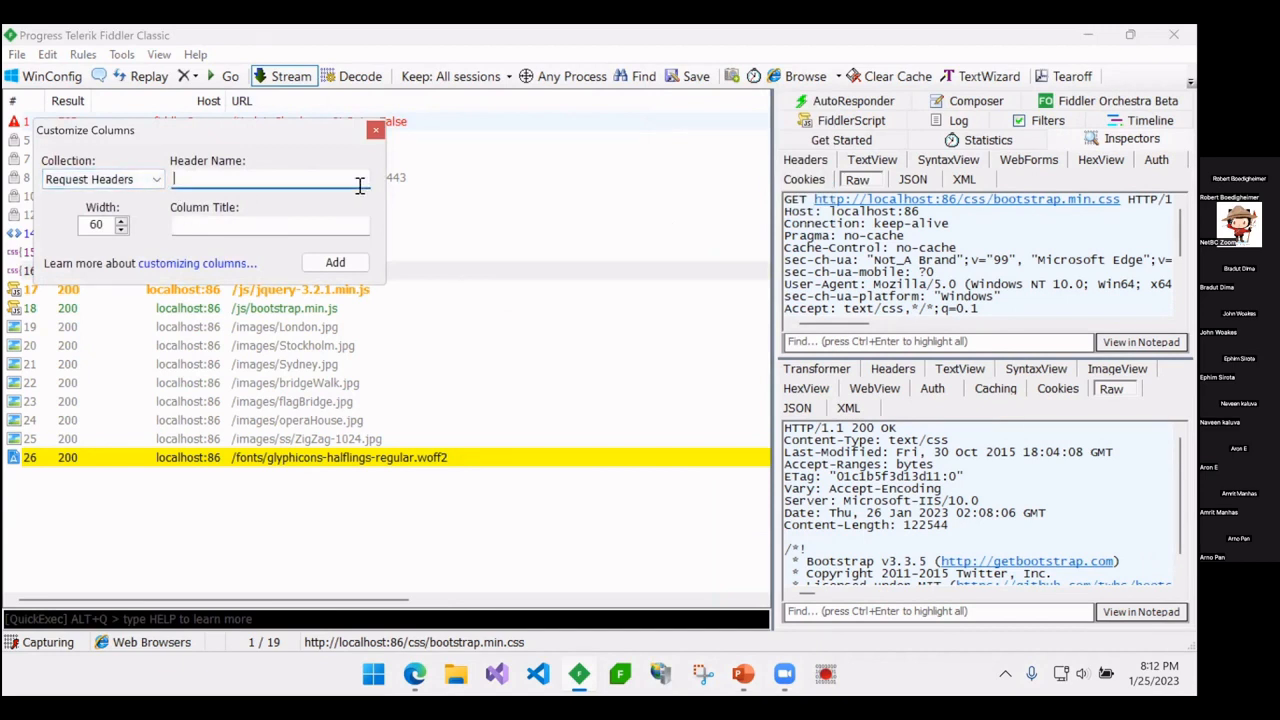
mouse_move(420, 166)
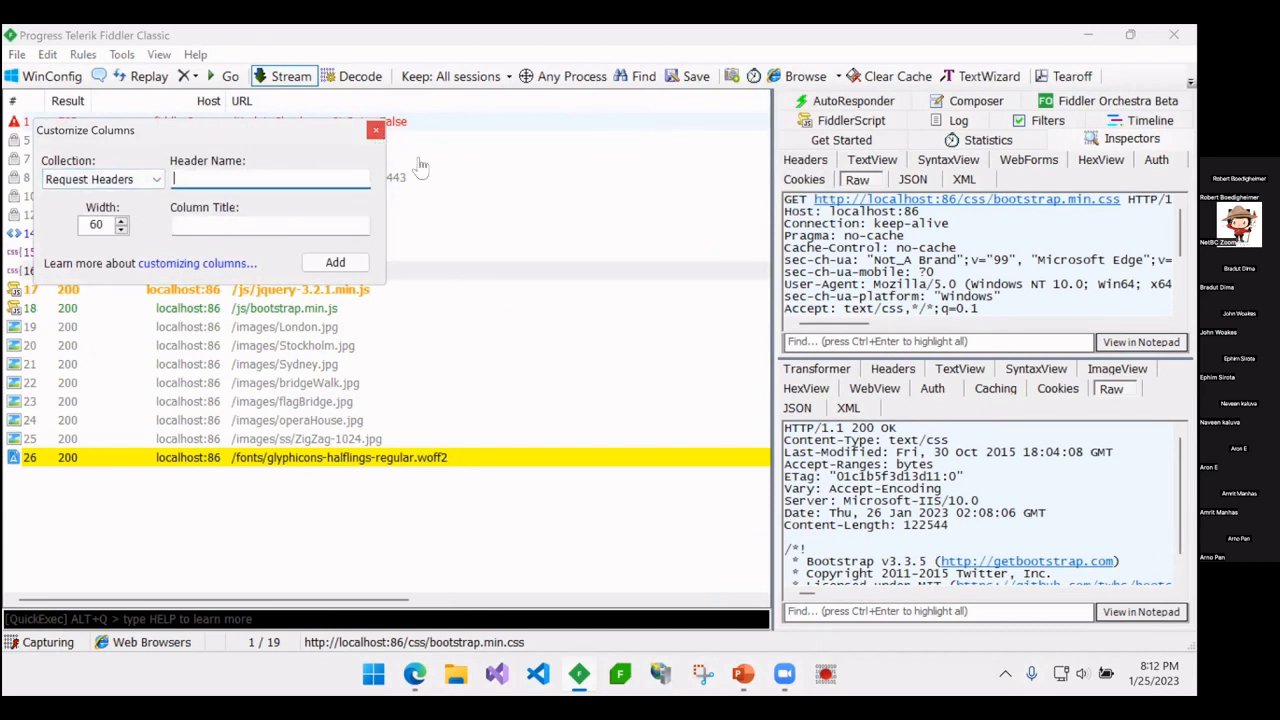
click(376, 130)
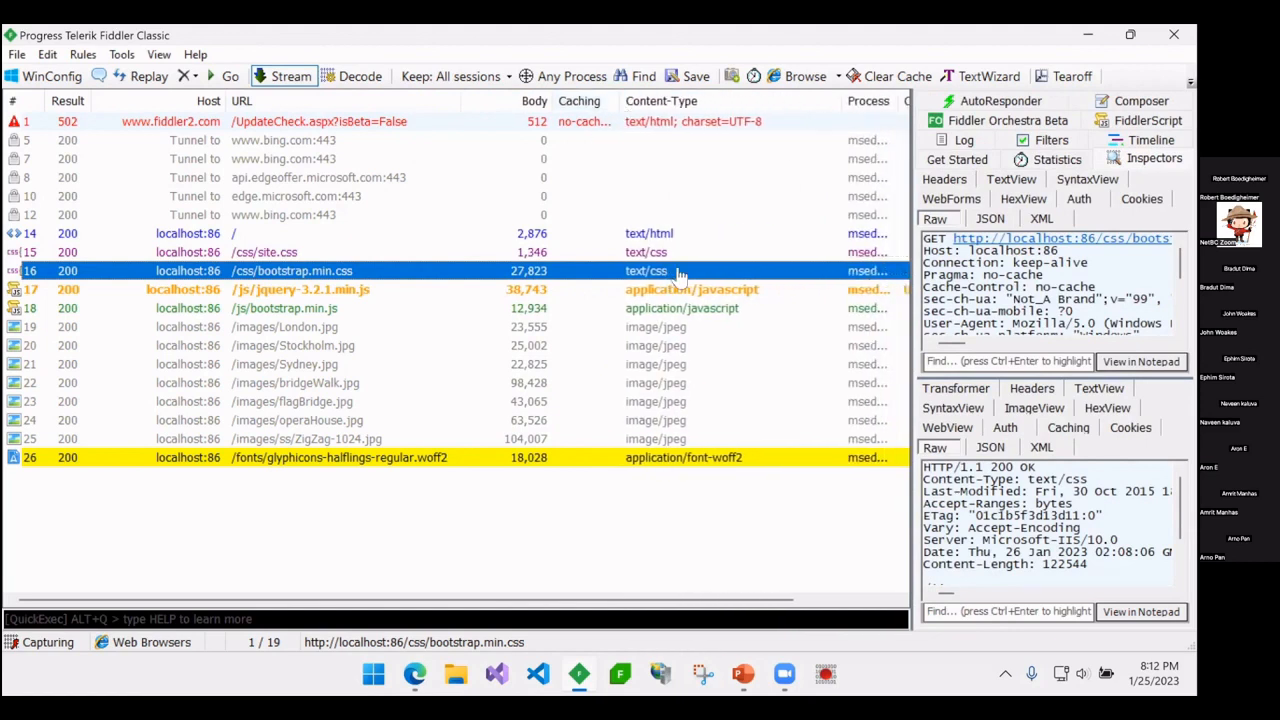
mouse_move(312, 452)
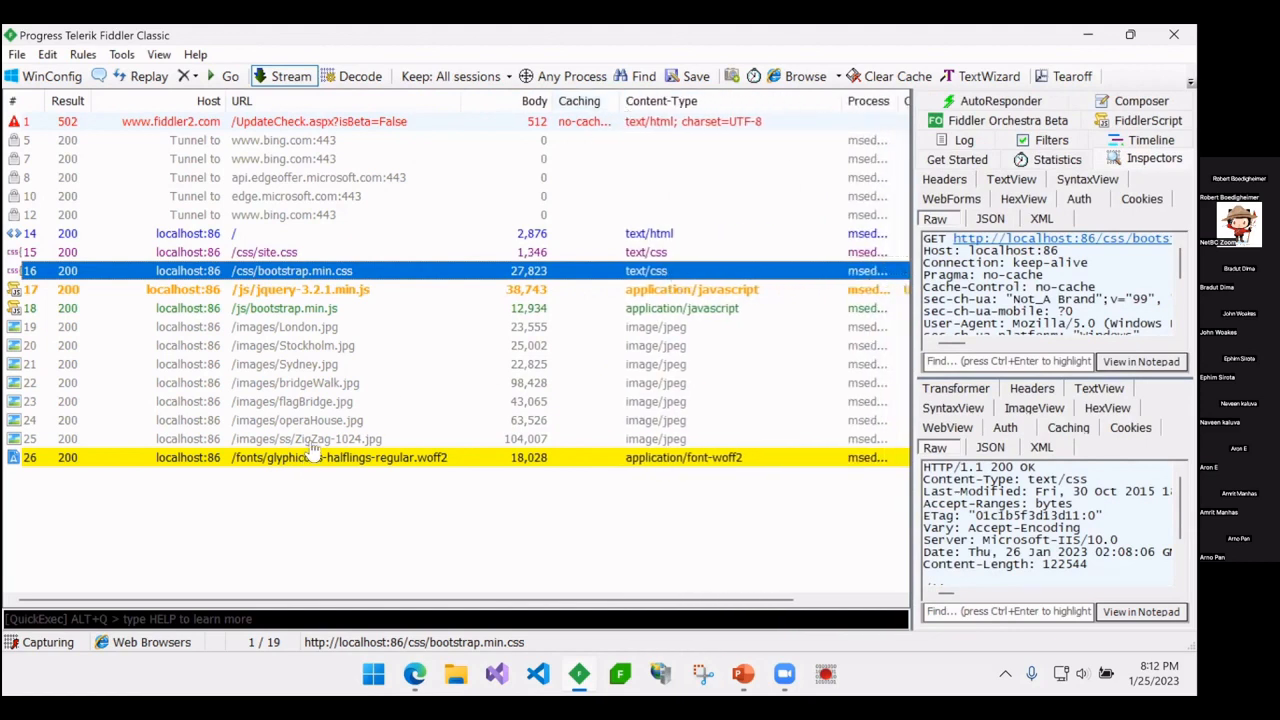
mouse_move(436, 412)
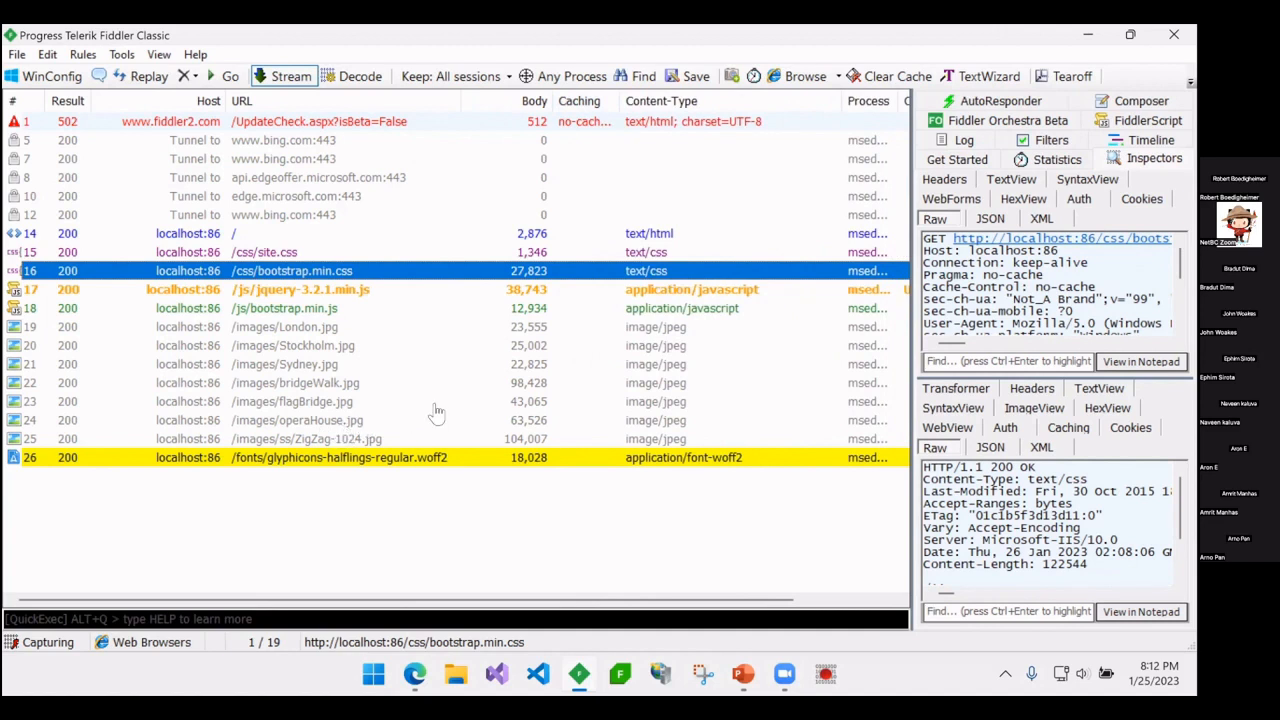
mouse_move(572, 374)
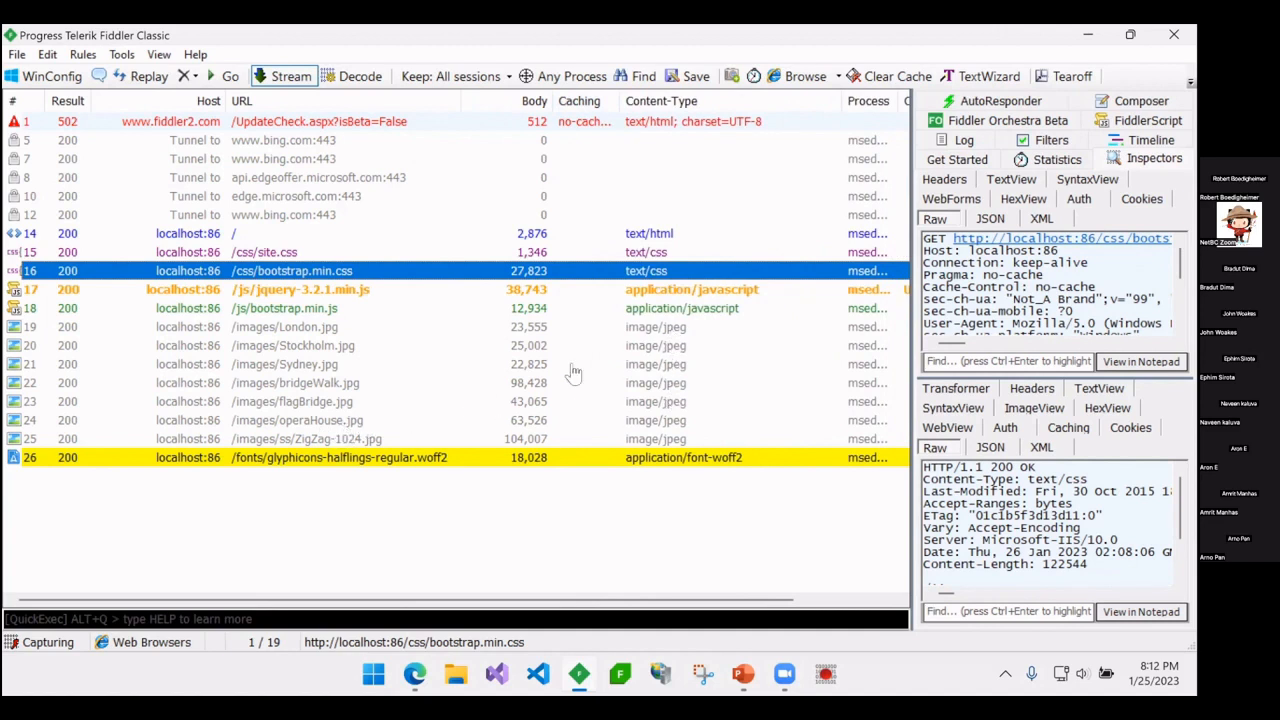
mouse_move(634, 356)
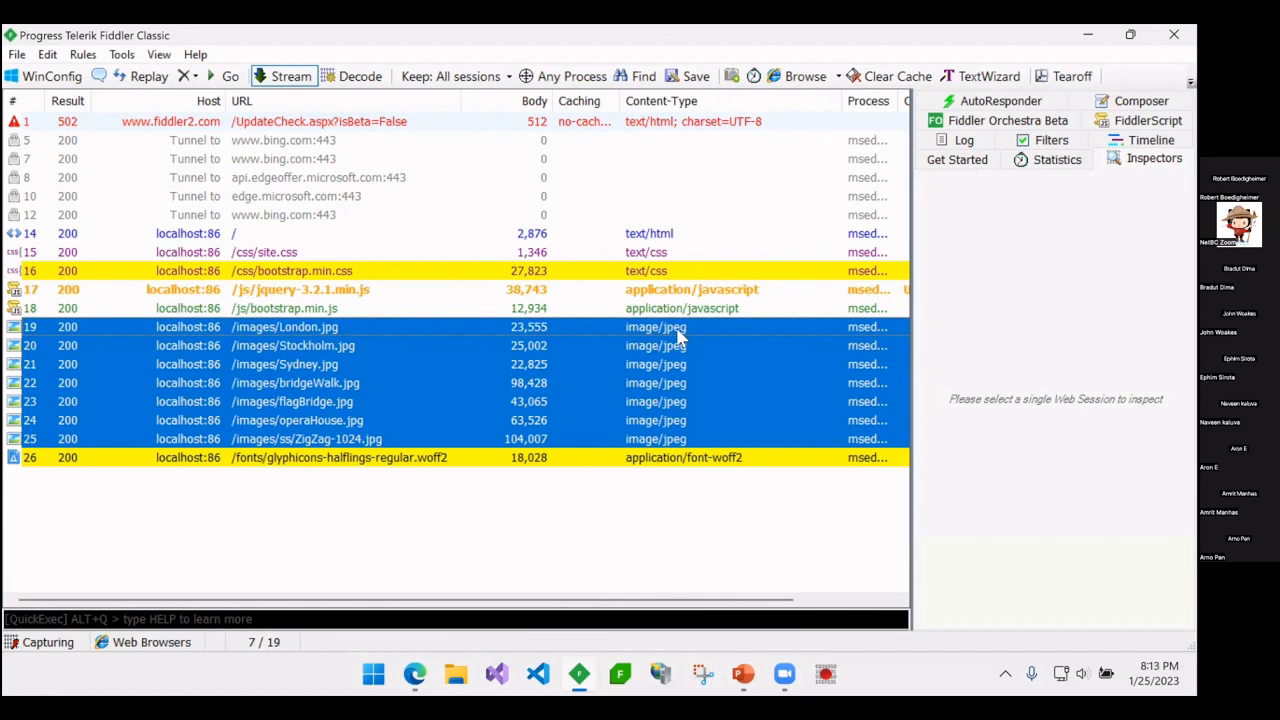
mouse_move(678, 344)
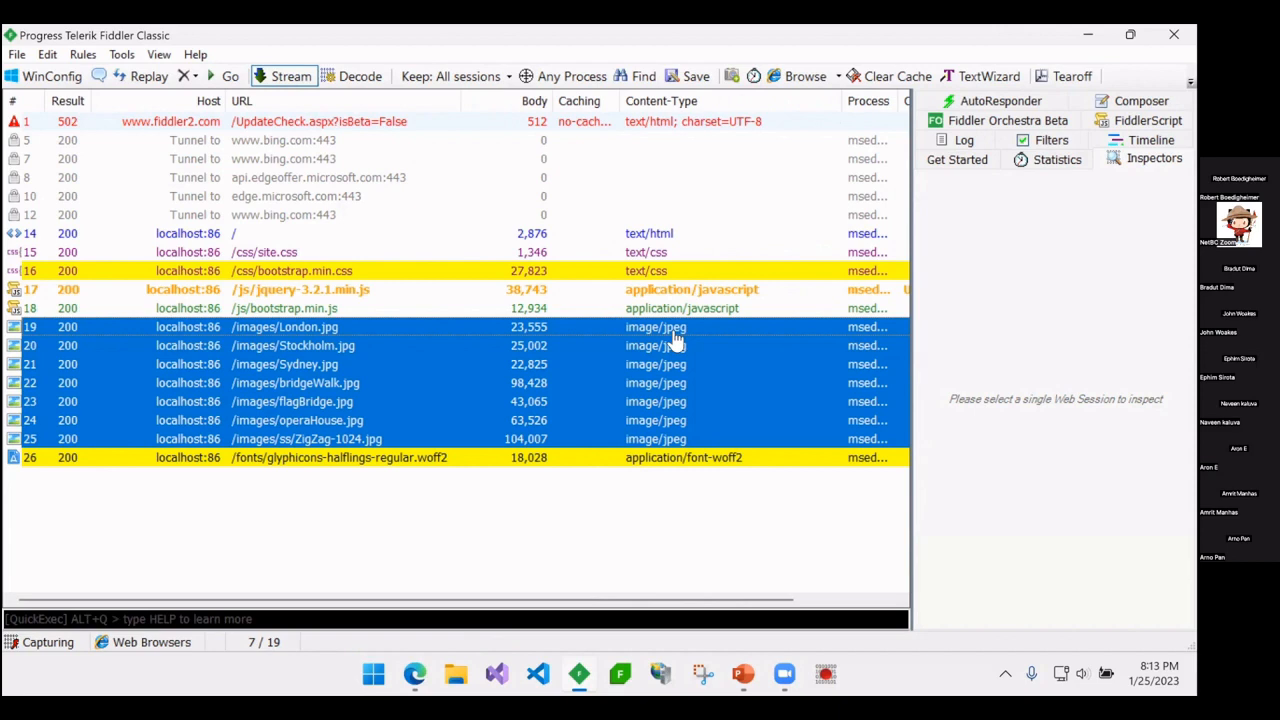
mouse_move(668, 276)
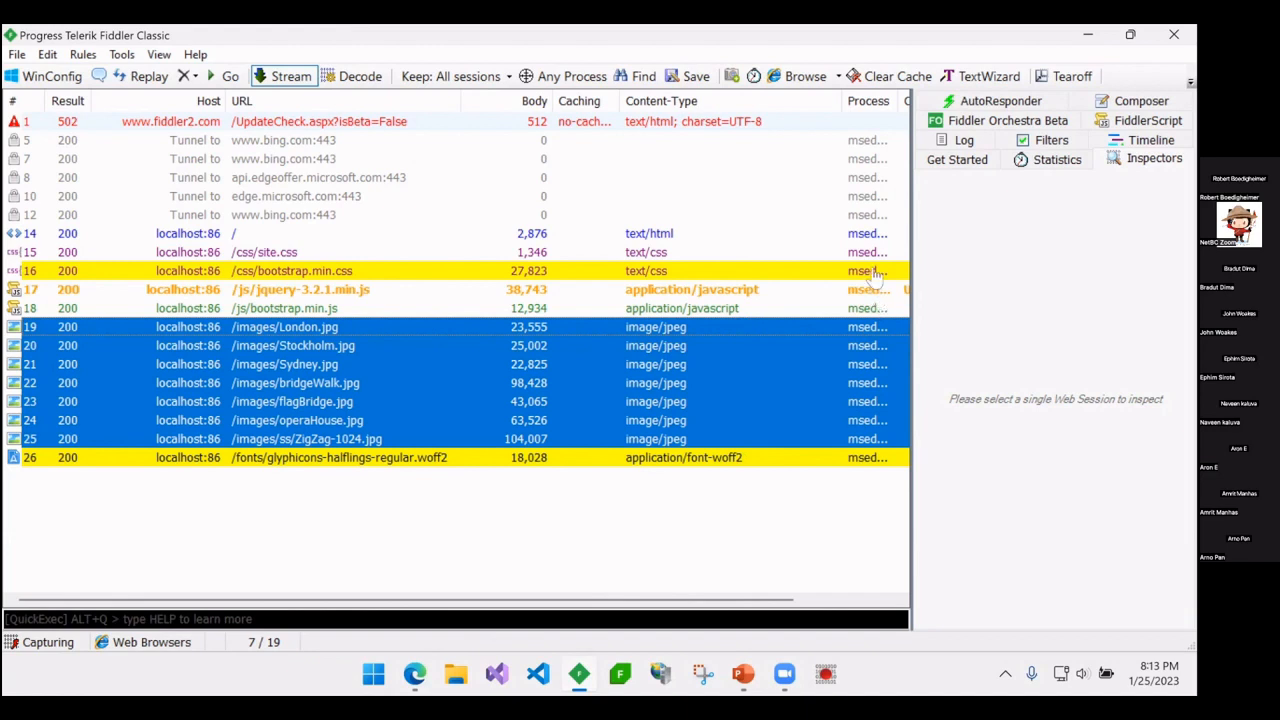
mouse_move(630, 288)
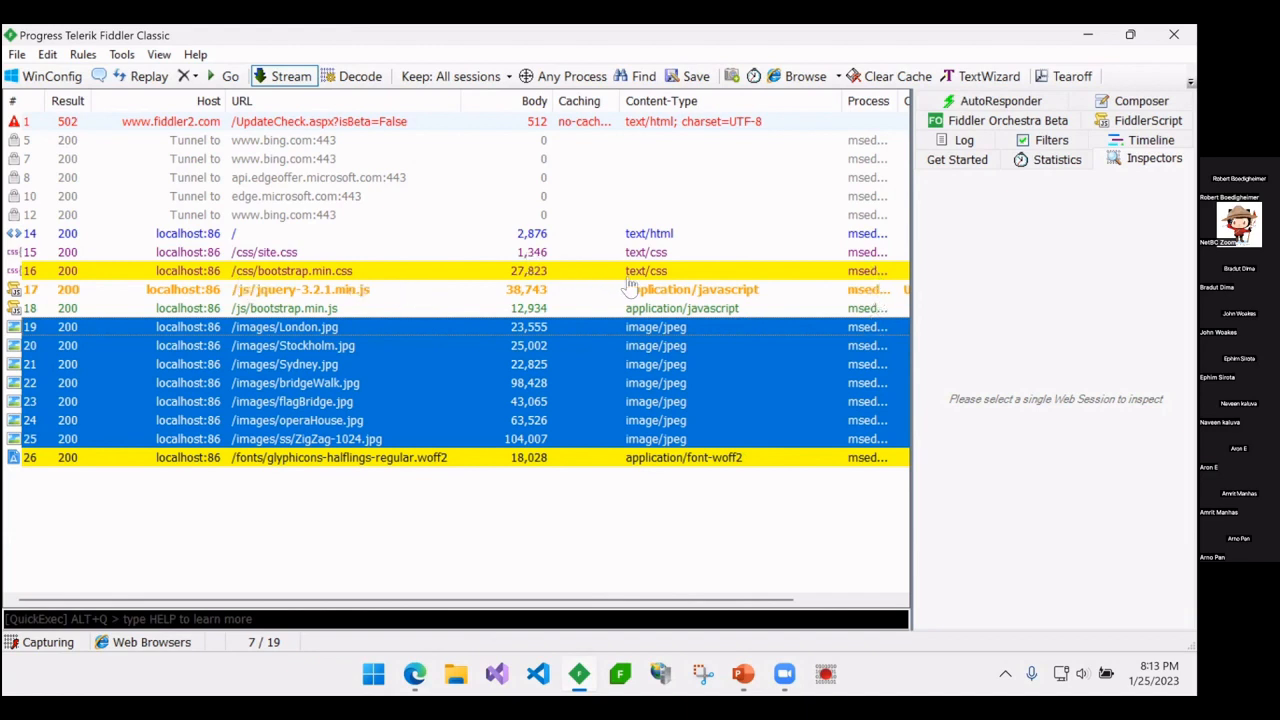
mouse_move(628, 352)
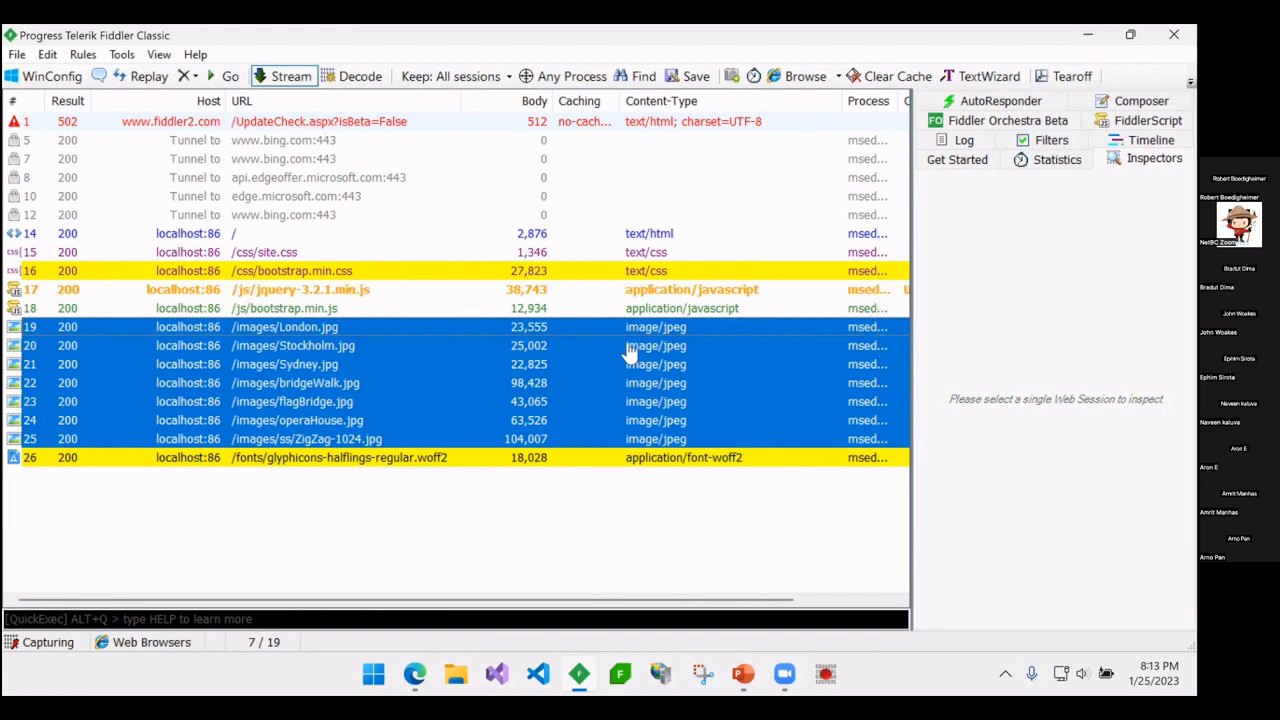